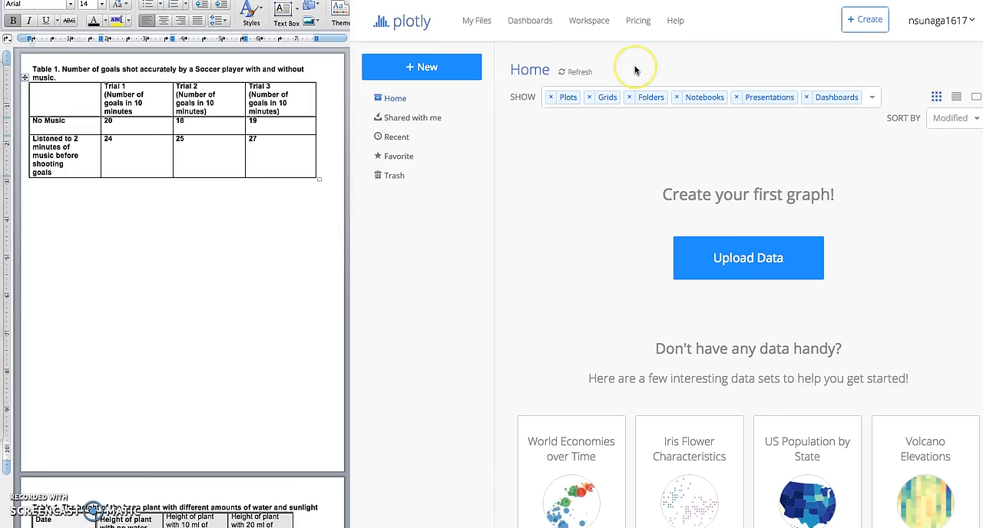
mouse_move(635, 69)
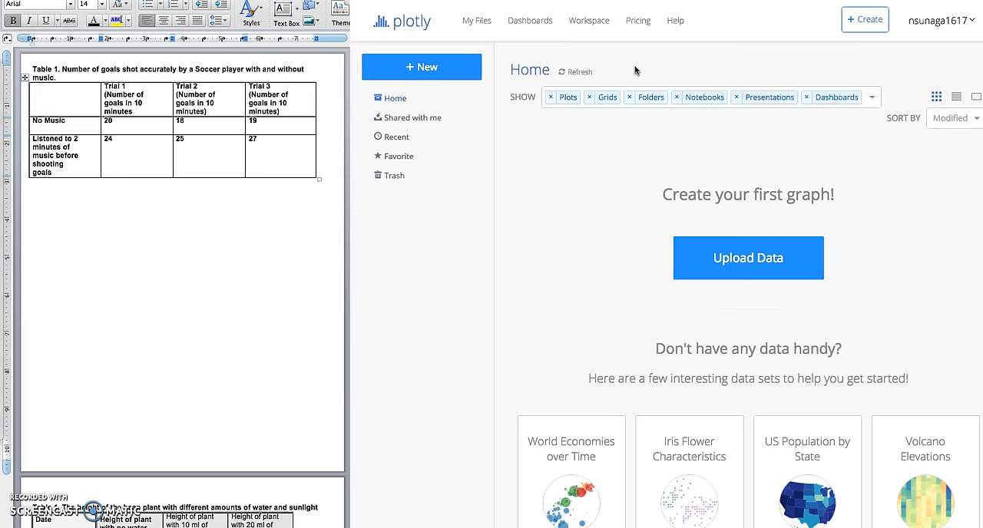
mouse_move(897, 25)
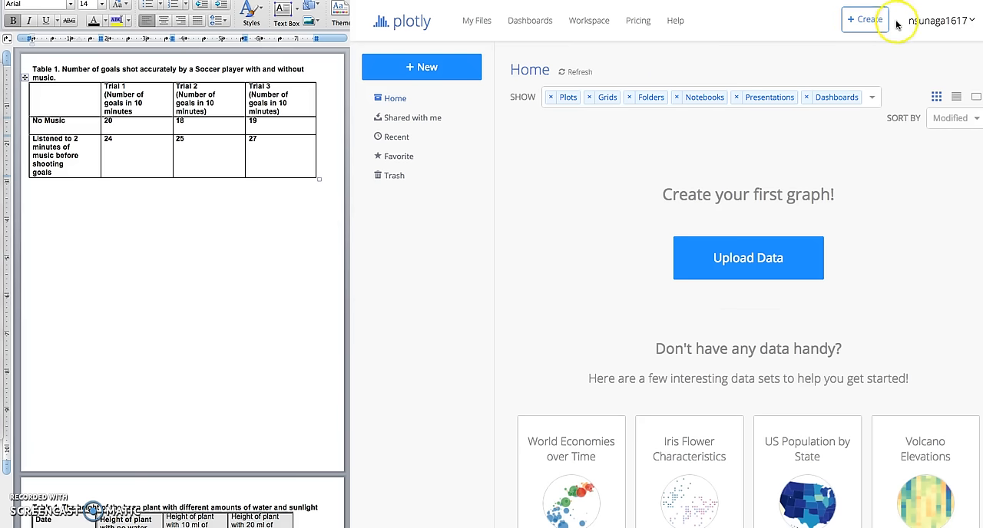
Create a new Chart from the Create menu, giving an empty grid and blank plot
click(864, 19)
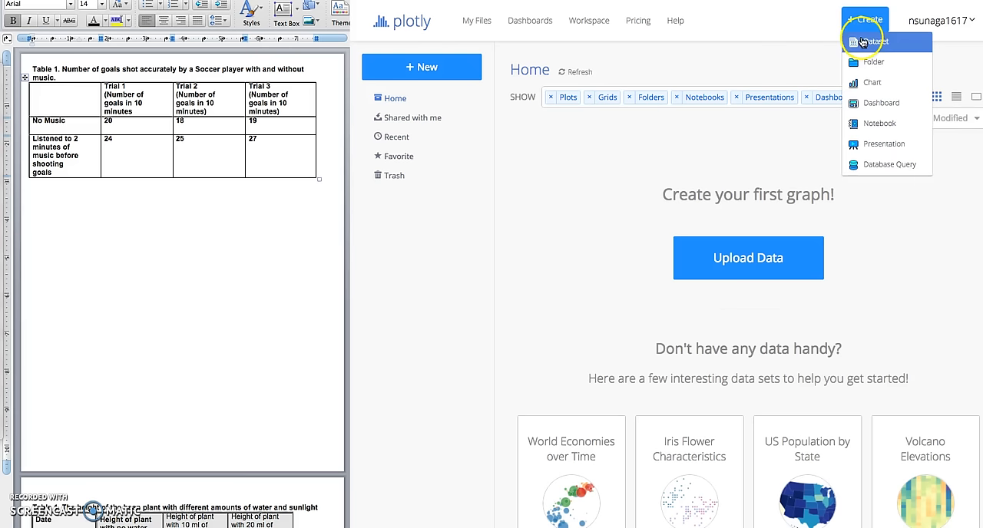
mouse_move(872, 83)
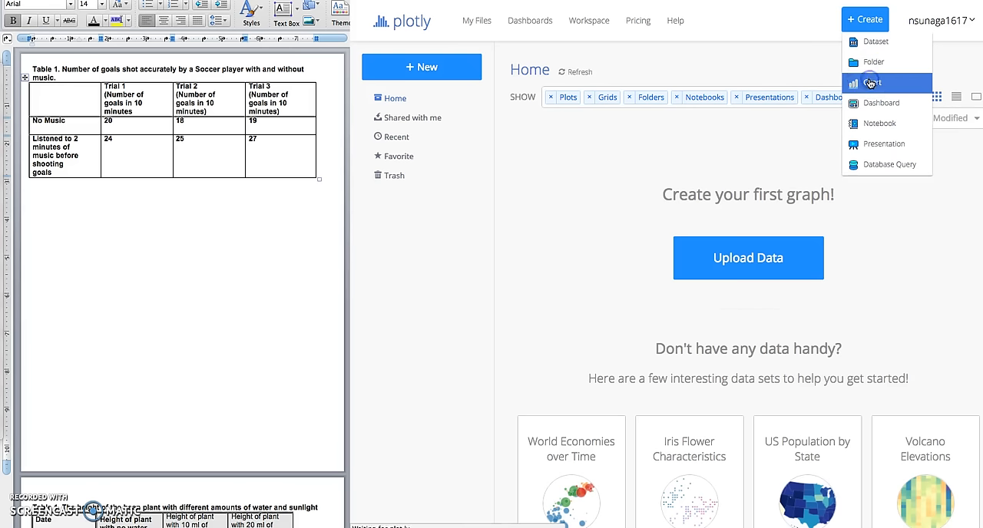
click(874, 82)
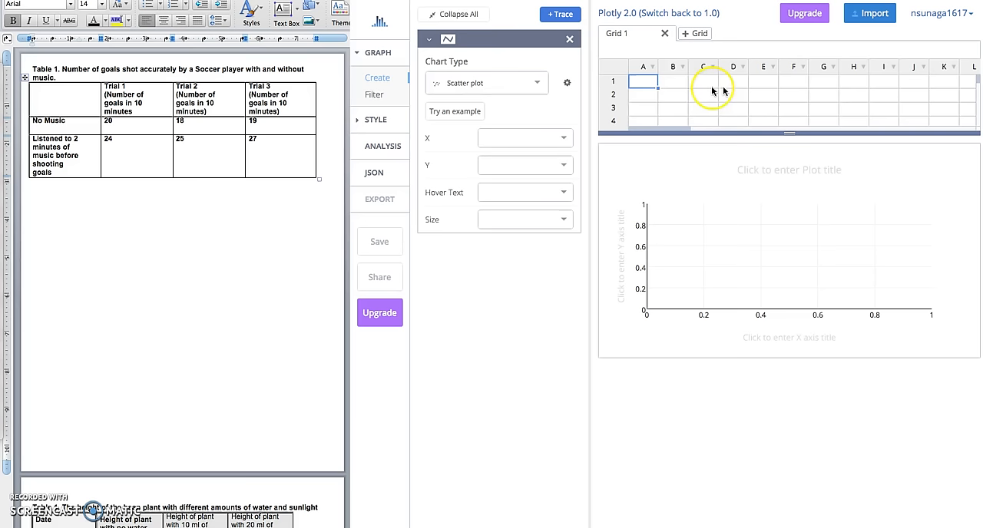
mouse_move(705, 248)
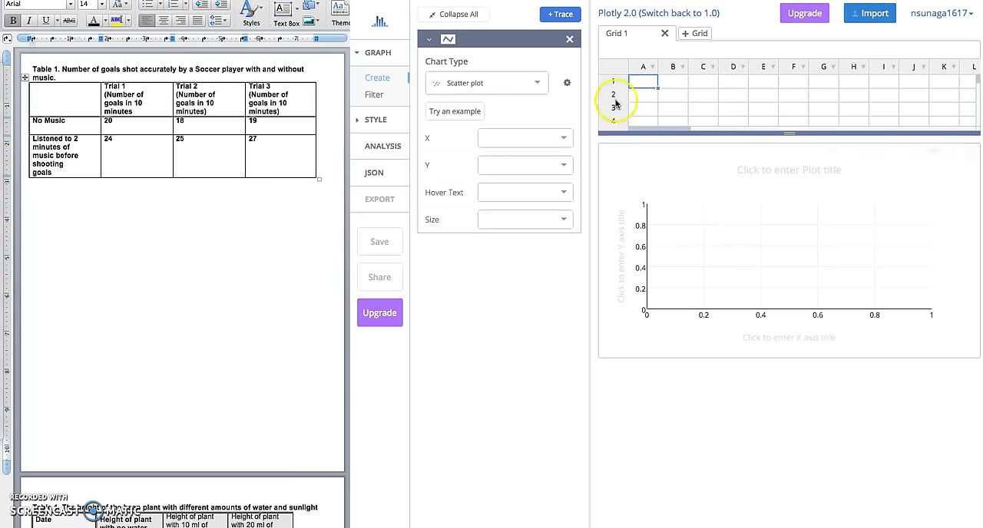
Change the trace's chart type from scatter to Bar chart
click(538, 83)
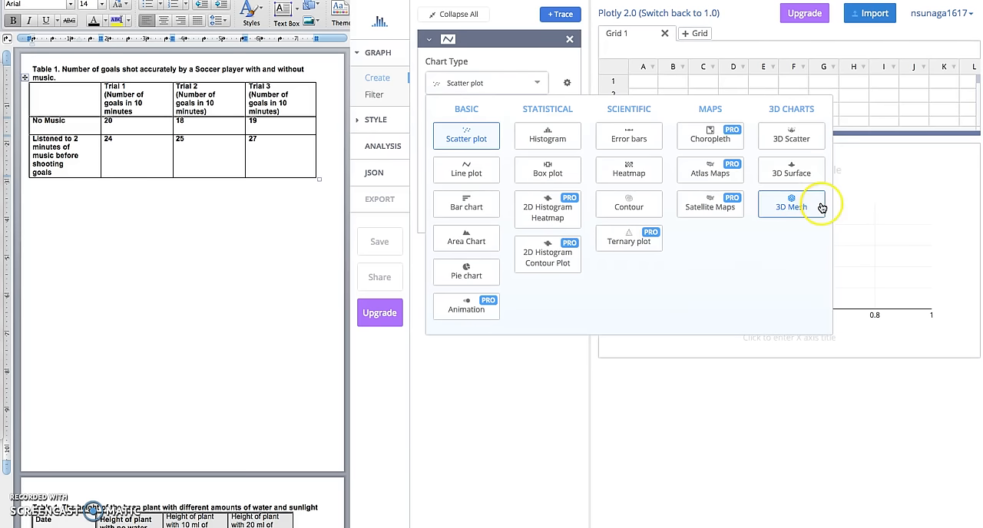
mouse_move(575, 313)
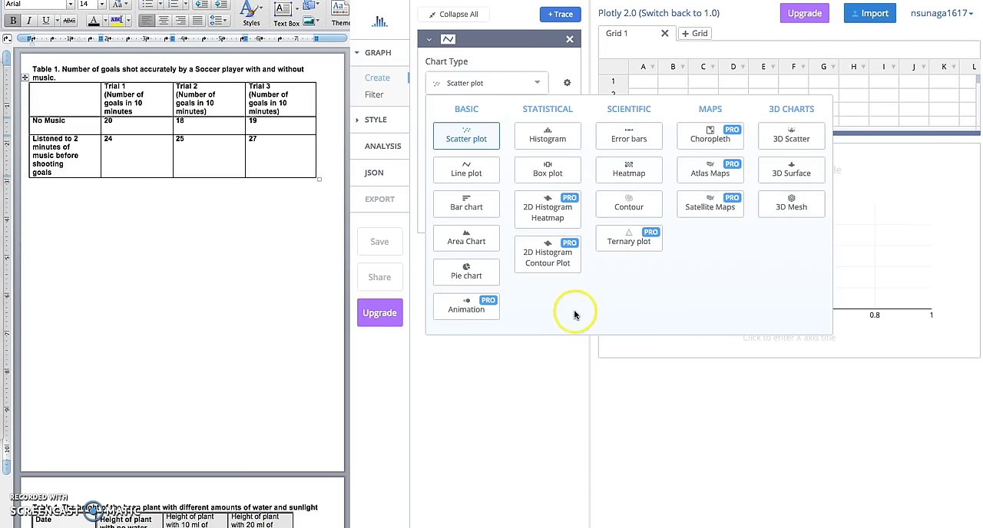
mouse_move(466, 206)
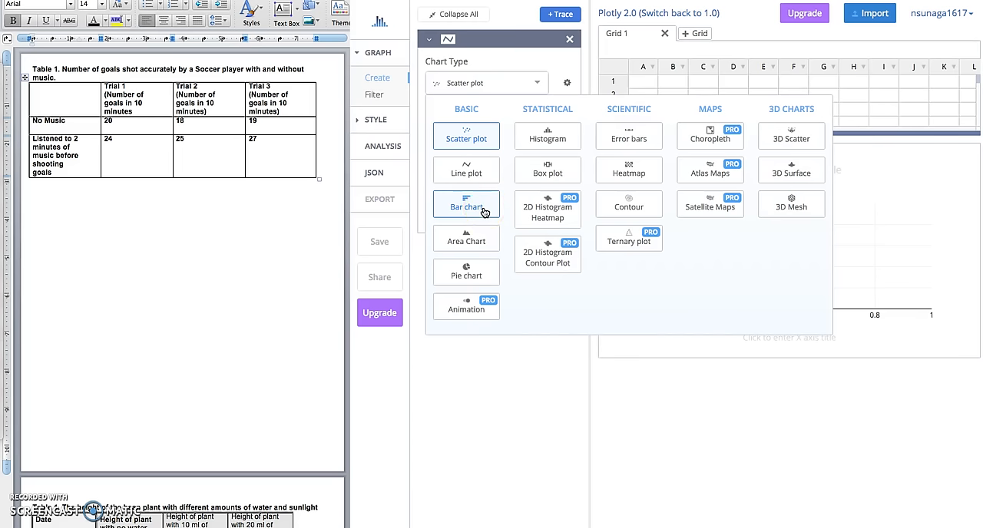
click(466, 203)
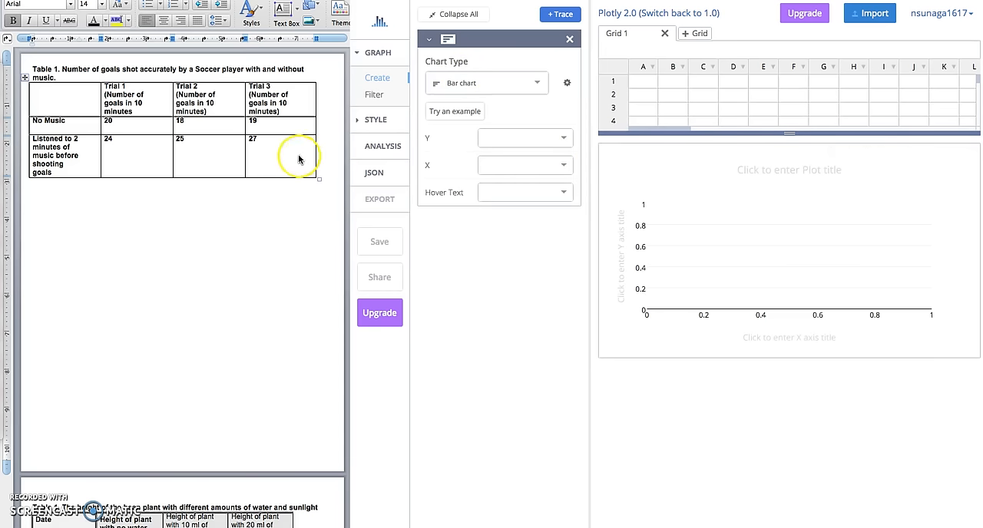
mouse_move(215, 144)
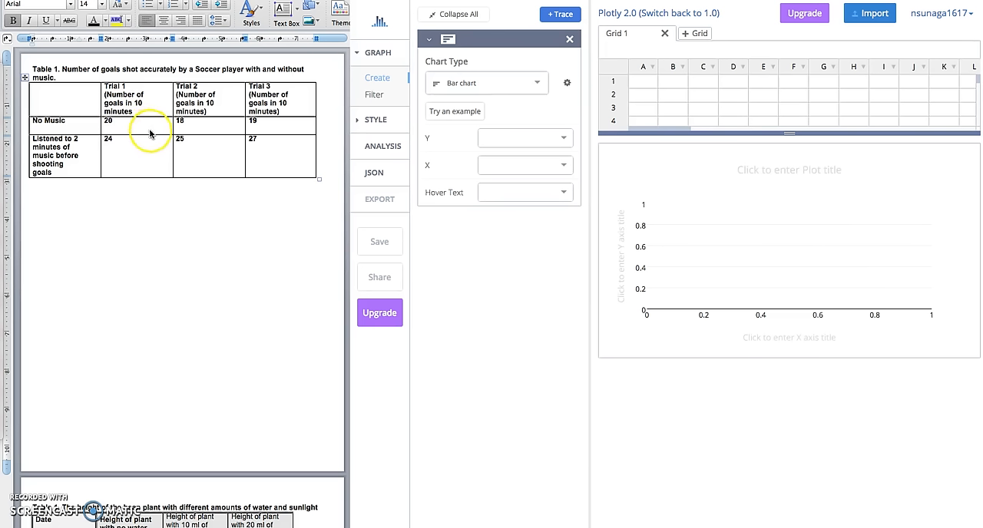
mouse_move(147, 139)
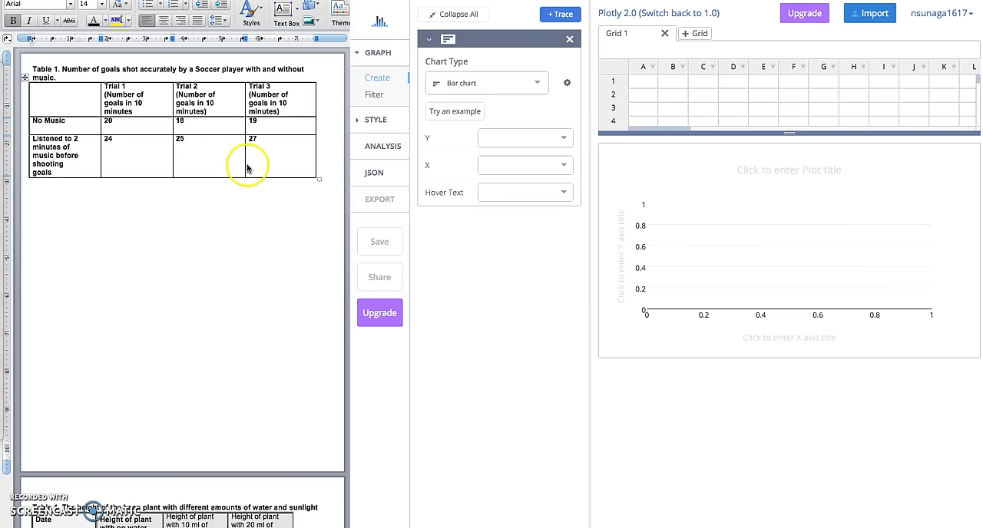
mouse_move(244, 111)
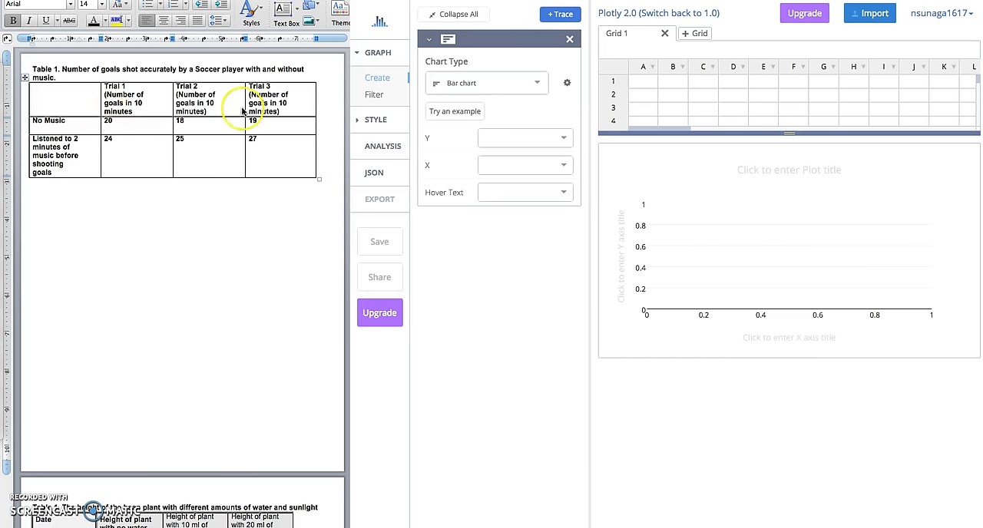
mouse_move(184, 89)
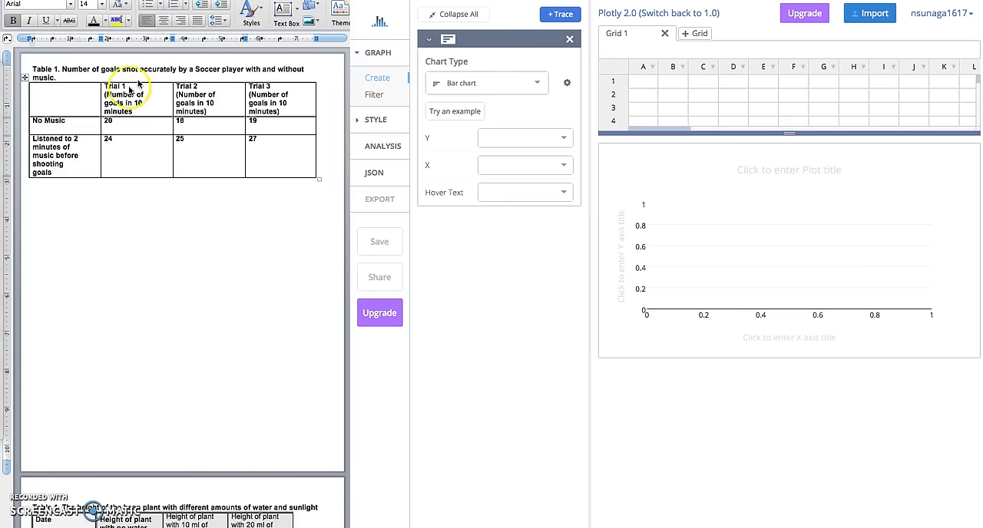
mouse_move(76, 120)
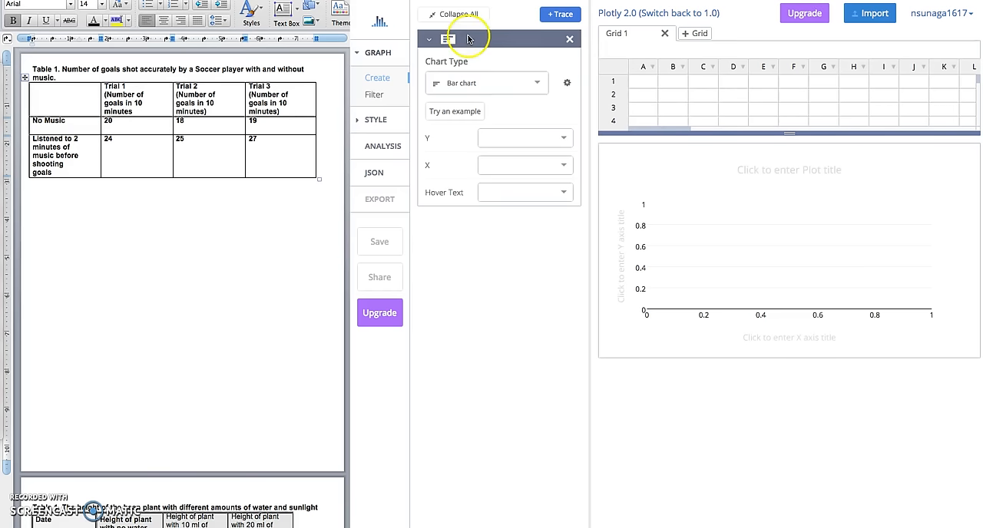
Enter the No Music and music-group labels in column A and widen the column
click(642, 80)
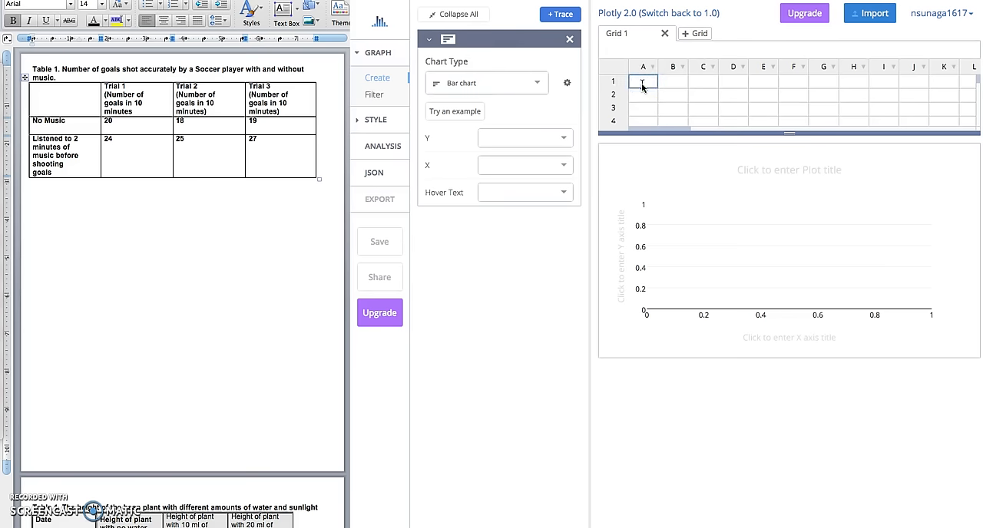
text(No Music)
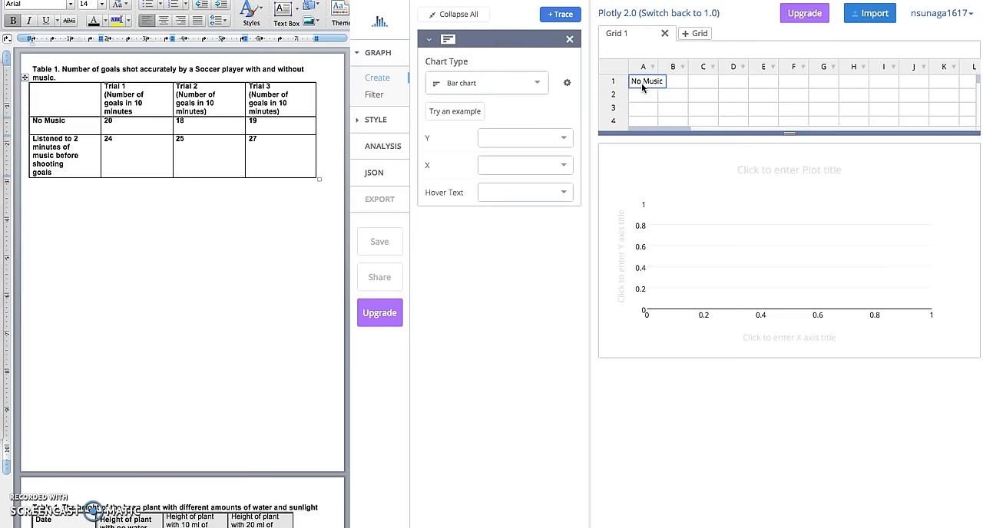
text(Listened to 2)
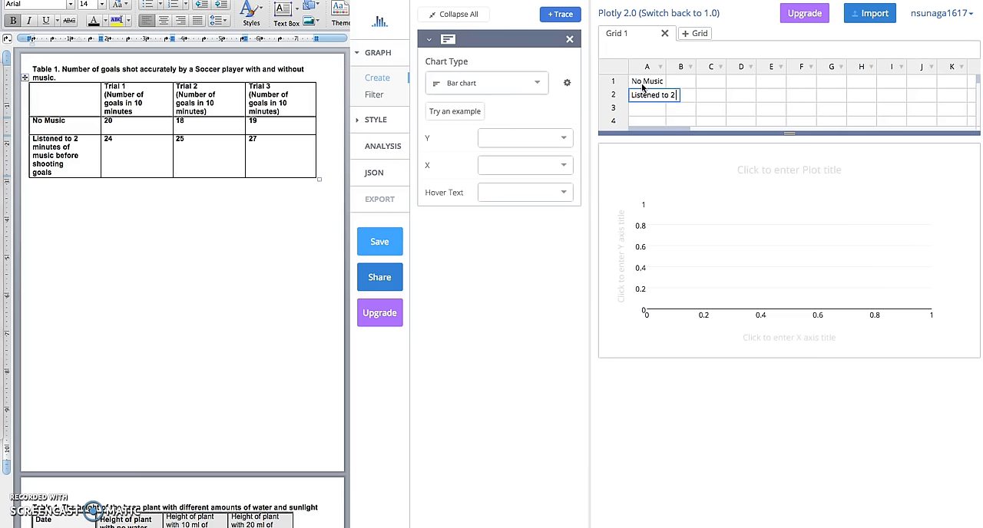
text(minutes o)
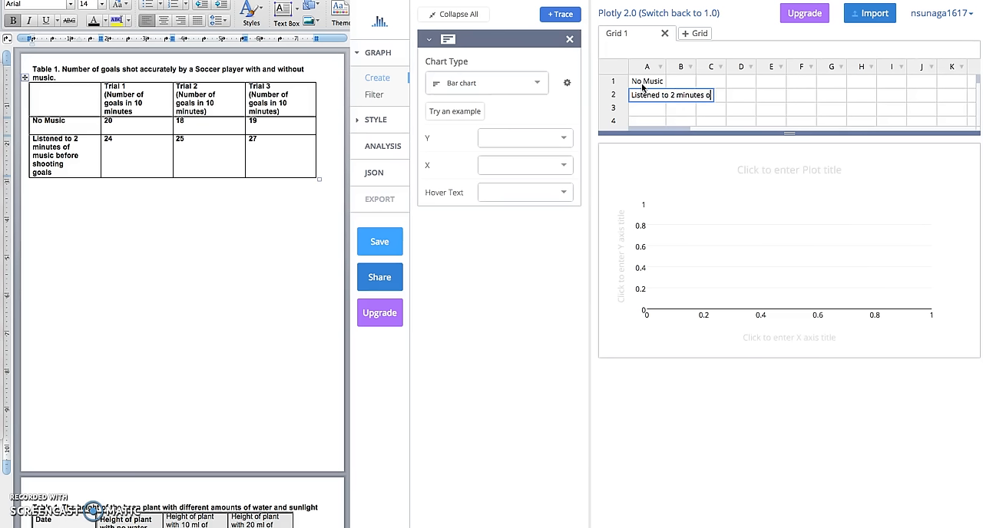
text(f music before shooting goals)
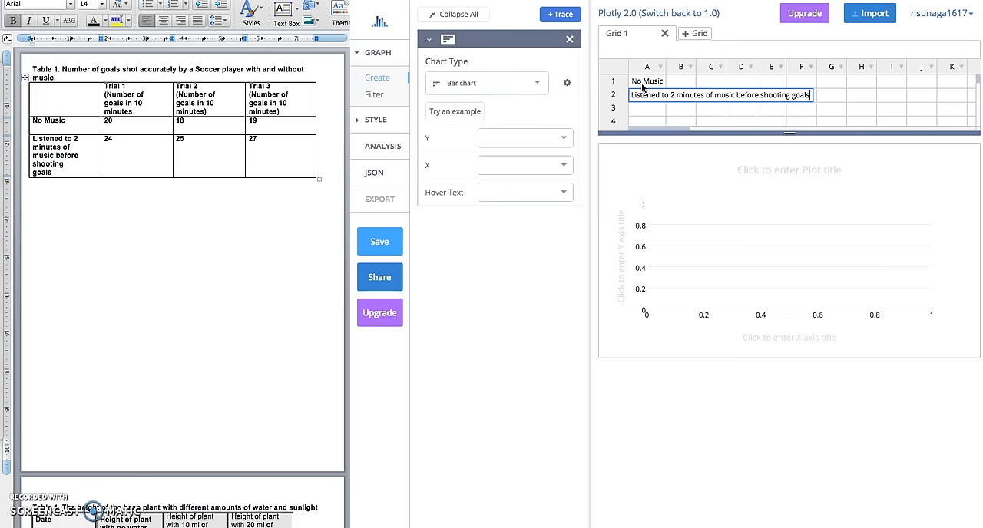
click(719, 108)
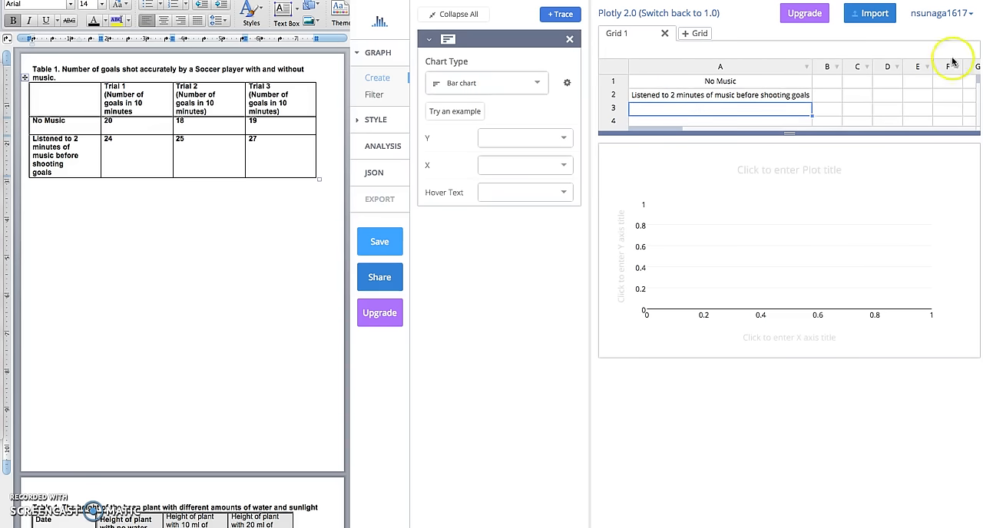
Enter the goal counts 20 and 24 into column B
click(827, 81)
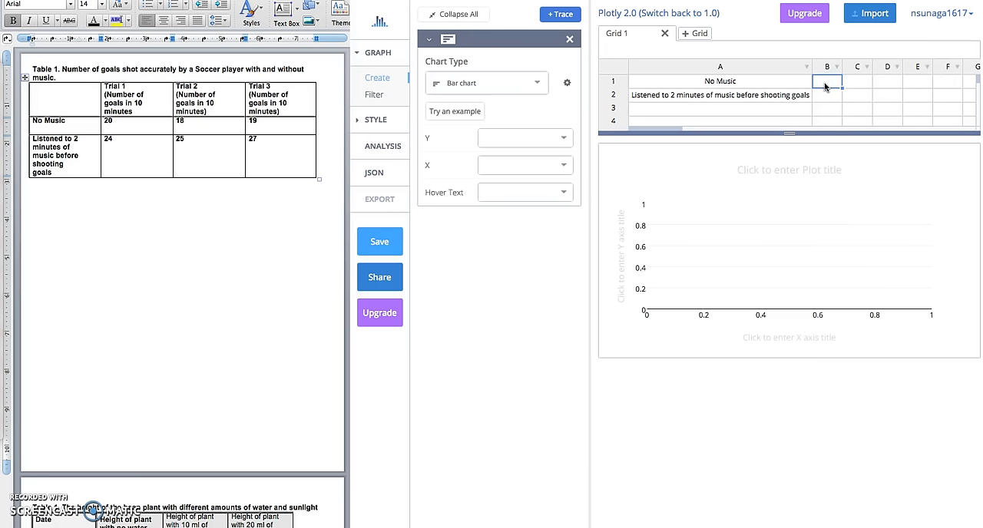
text(20)
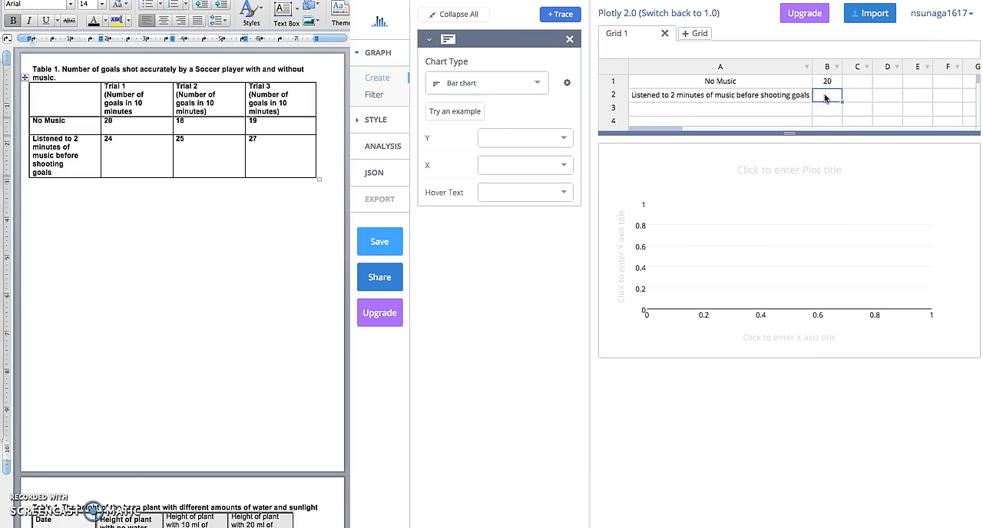
text(24)
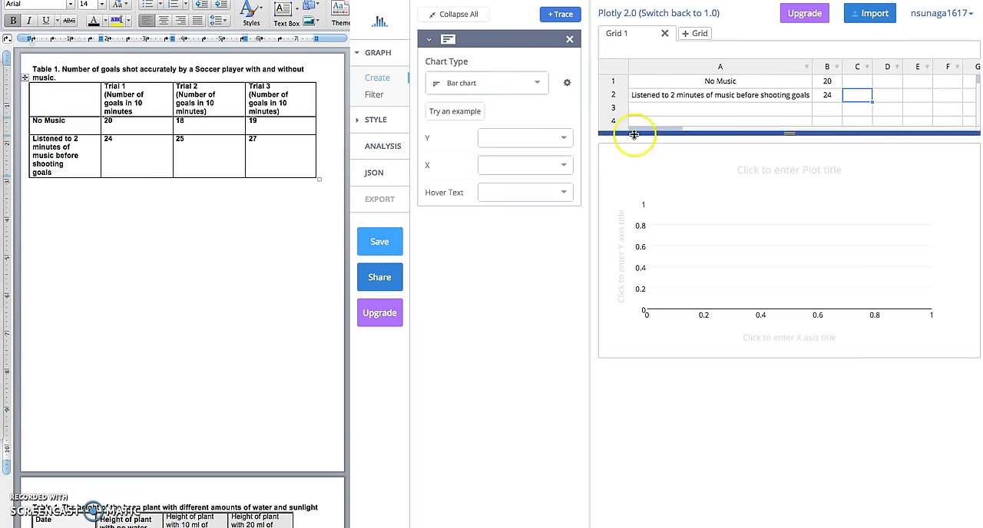
click(524, 165)
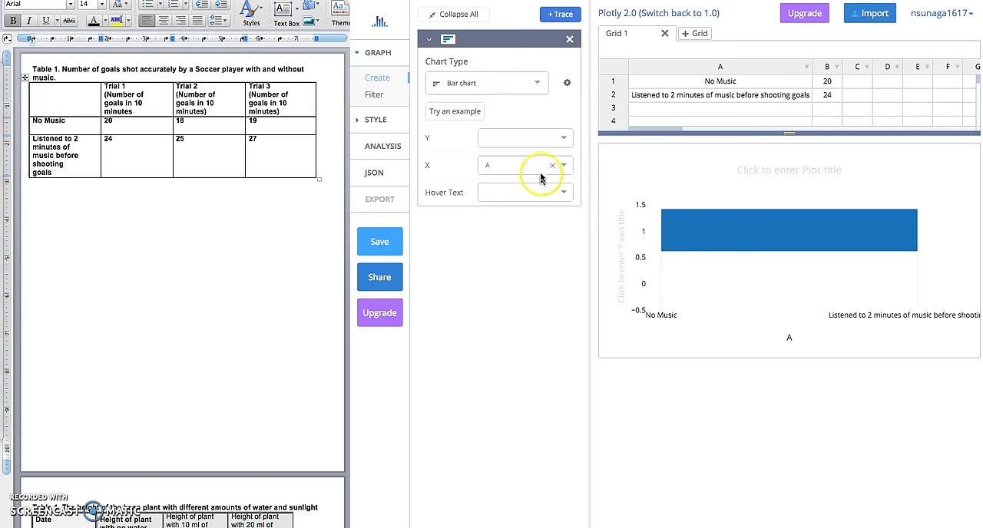
click(552, 165)
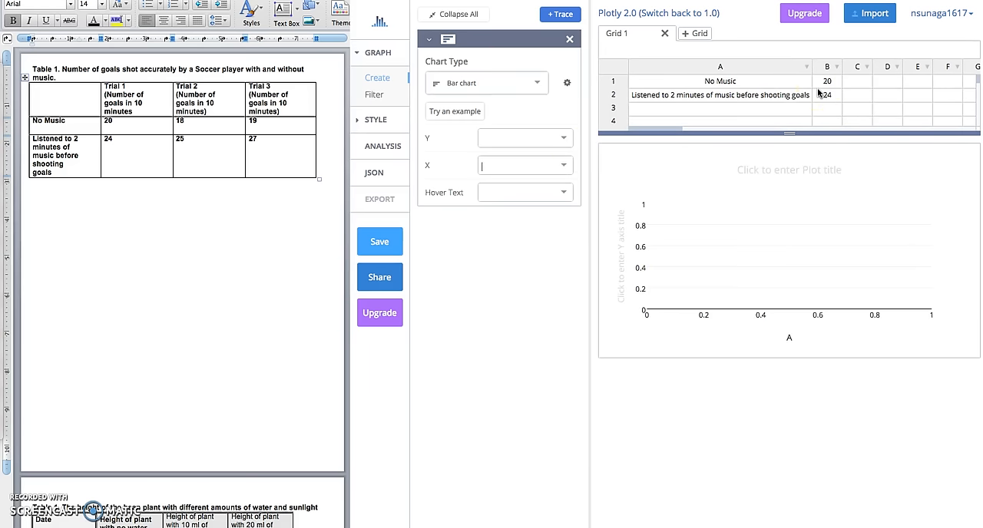
click(827, 67)
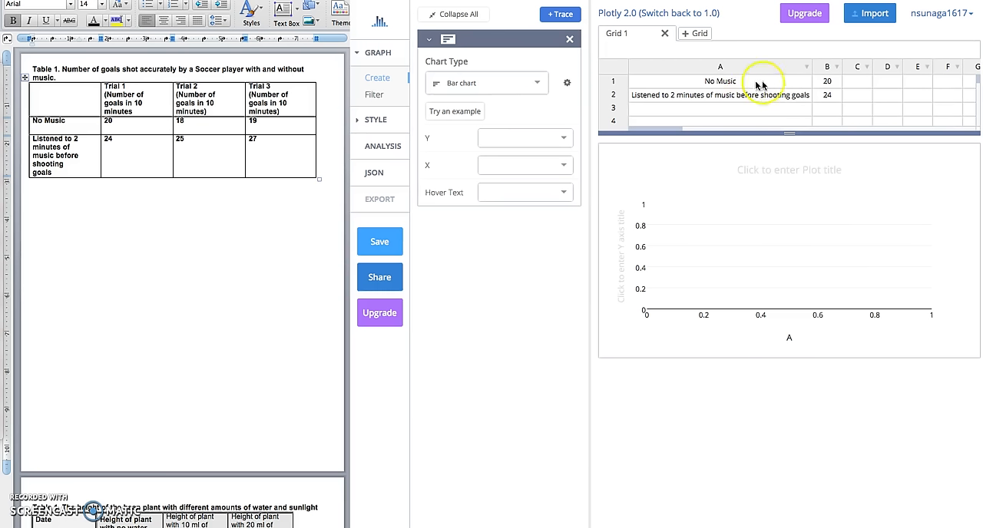
mouse_move(806, 69)
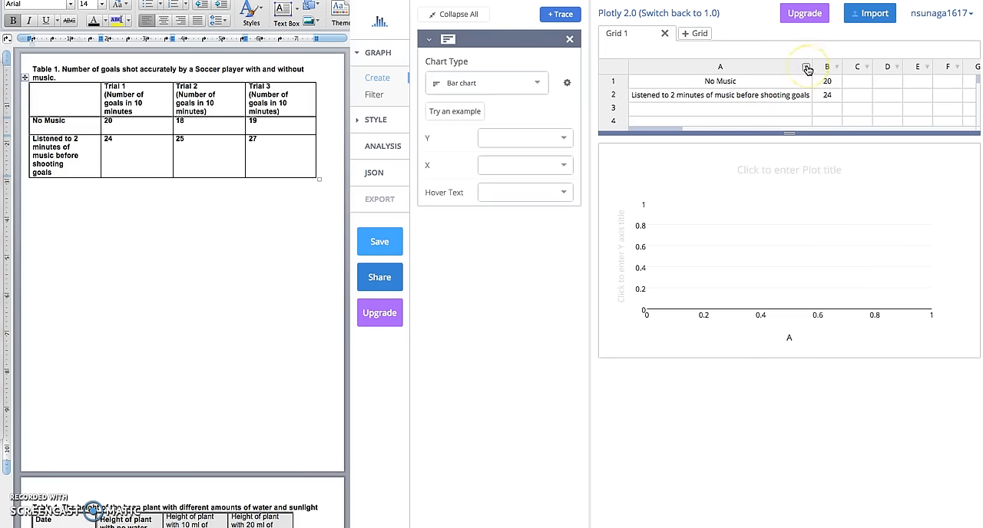
Rename column A's header to 'Tested Groups'
click(807, 70)
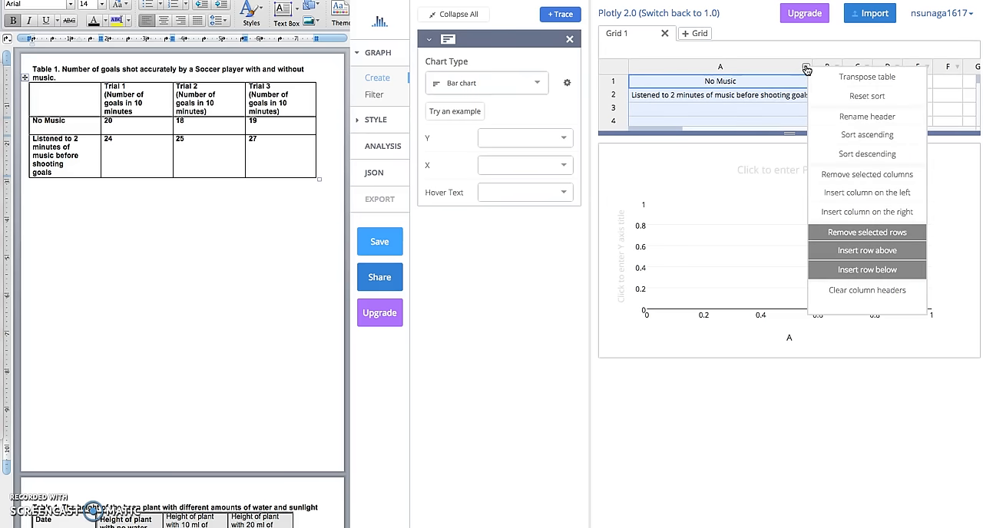
mouse_move(866, 192)
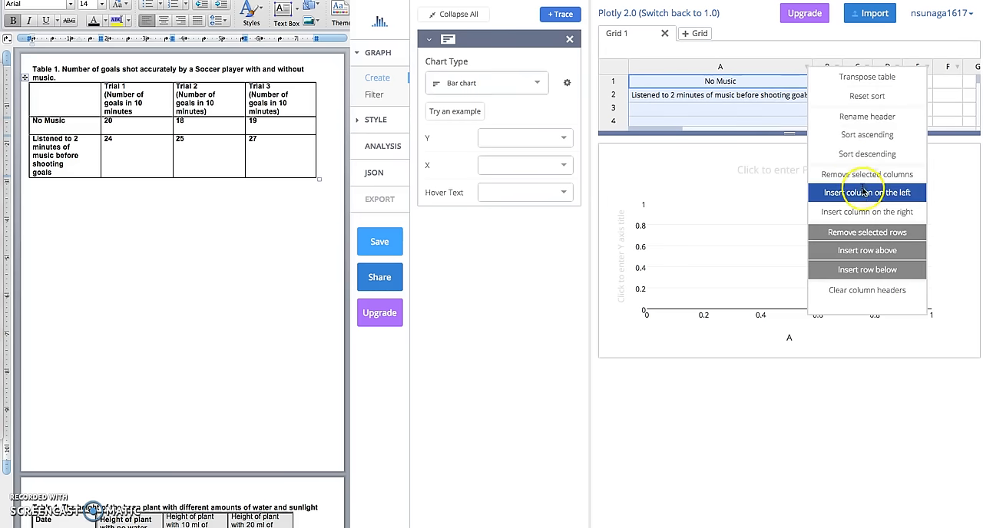
click(866, 116)
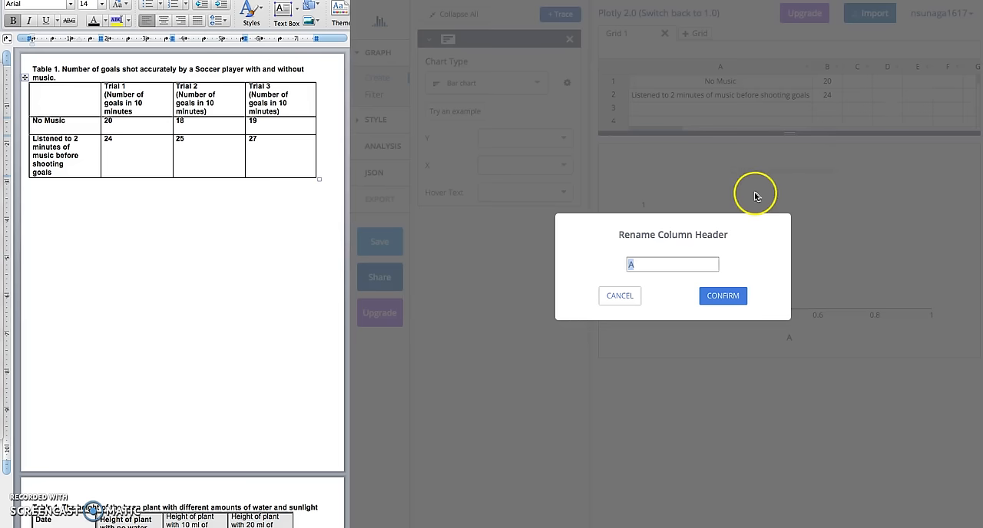
text(T)
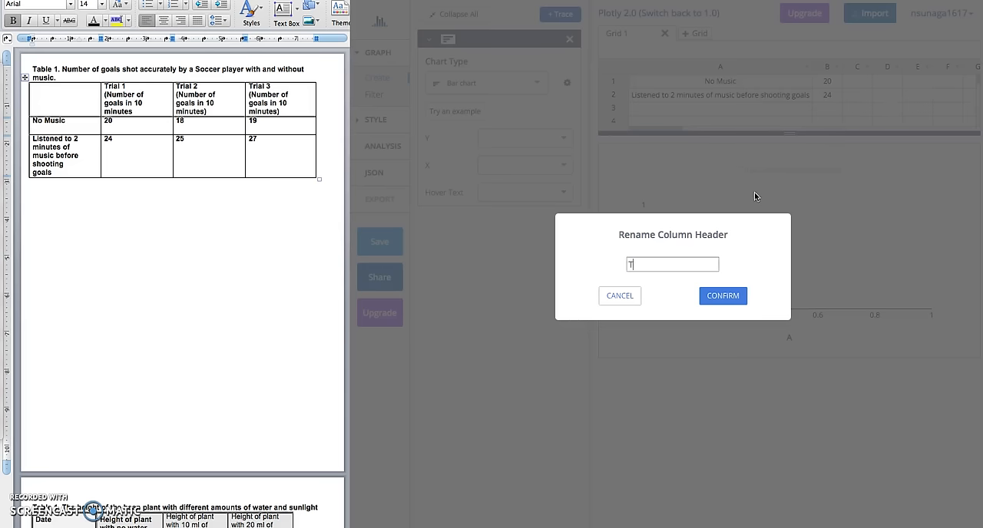
text(ested Groups)
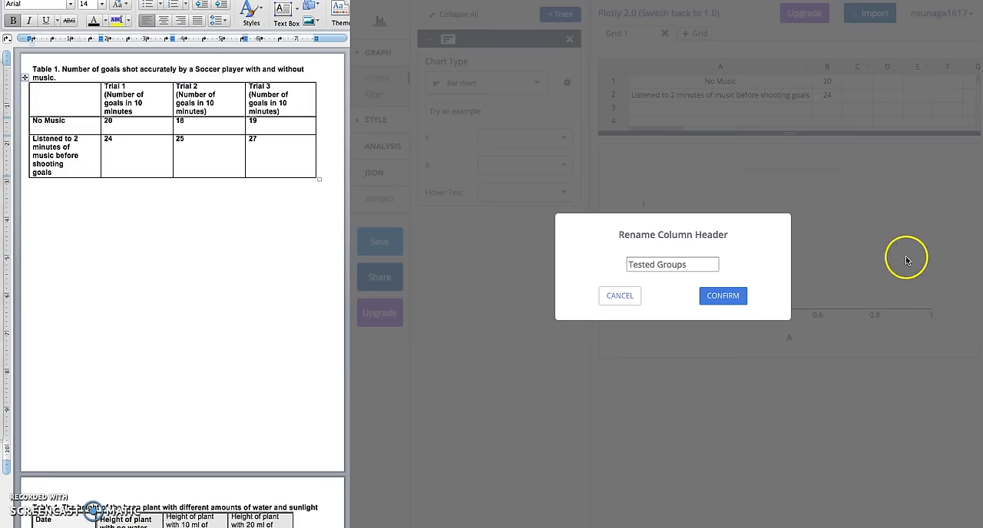
click(721, 296)
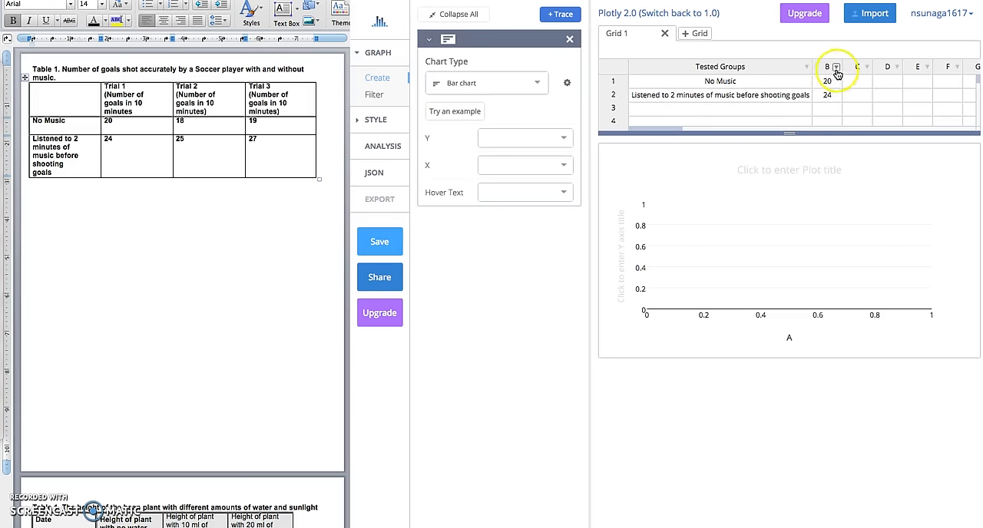
Rename column B's header to 'Number of Goals shot accurately'
click(836, 67)
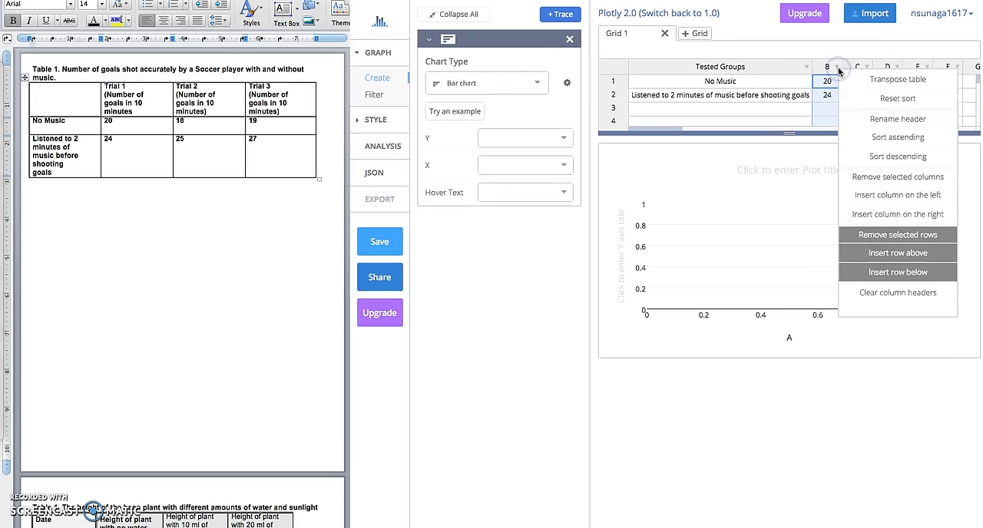
click(897, 119)
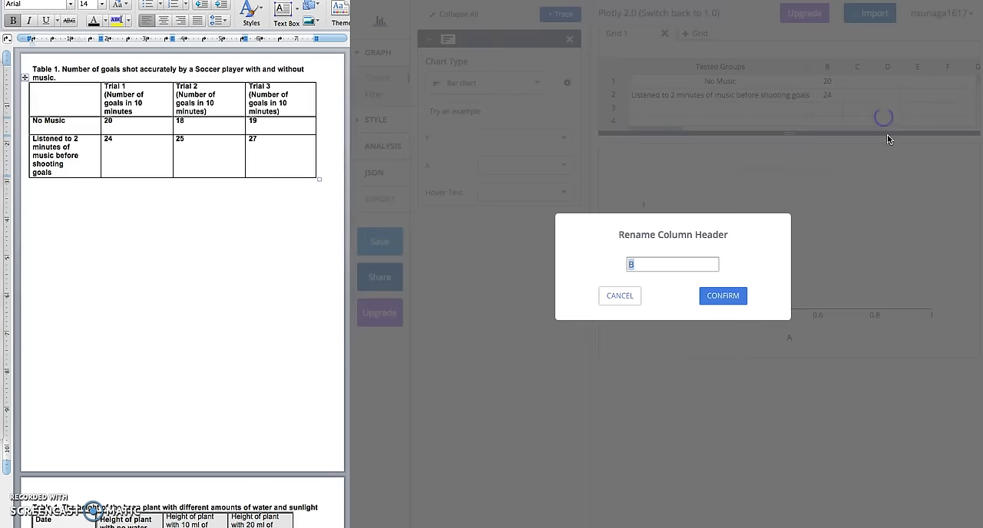
text(Number of)
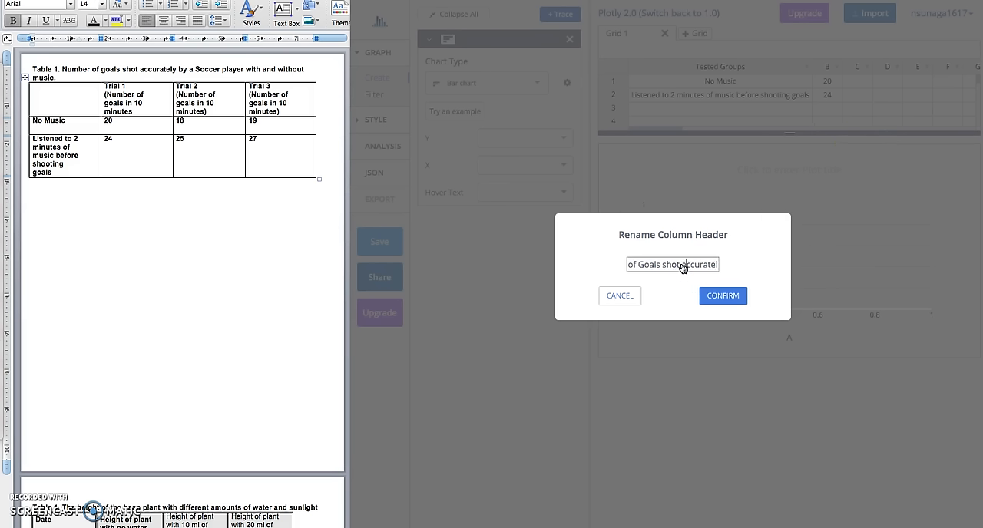
click(722, 296)
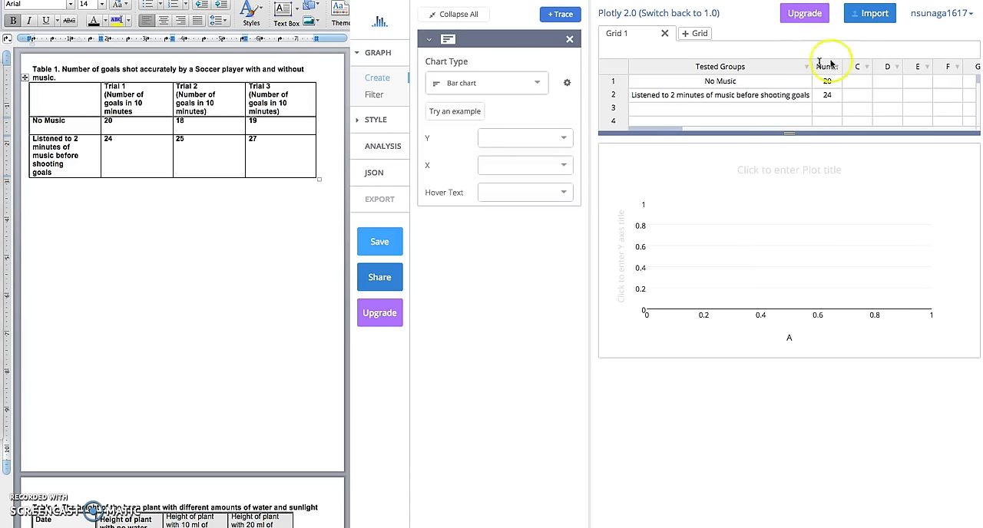
text(Number of Goals shot accurately)
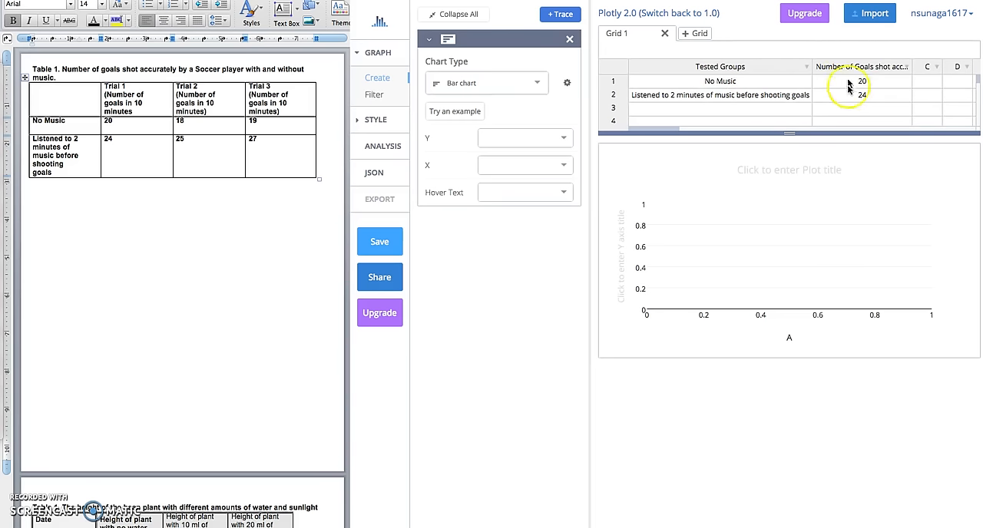
mouse_move(775, 89)
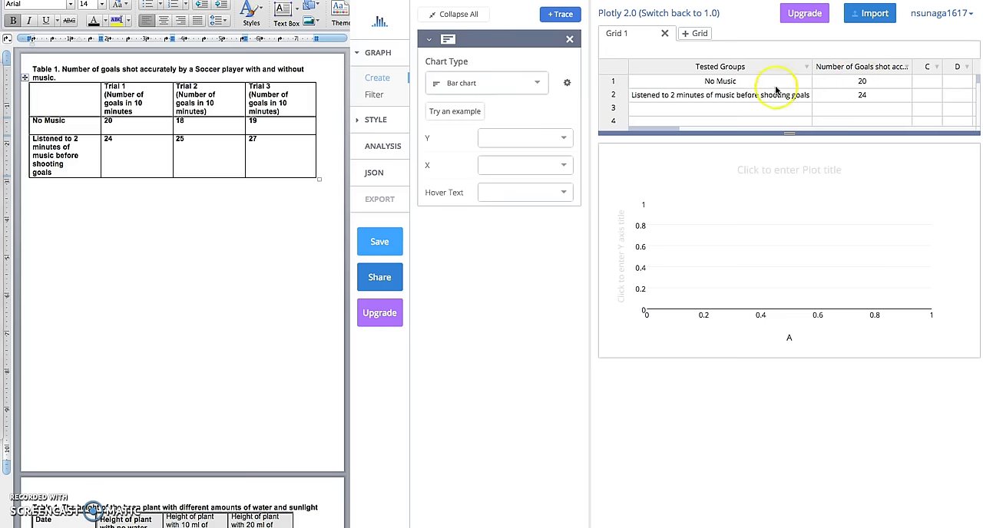
mouse_move(774, 68)
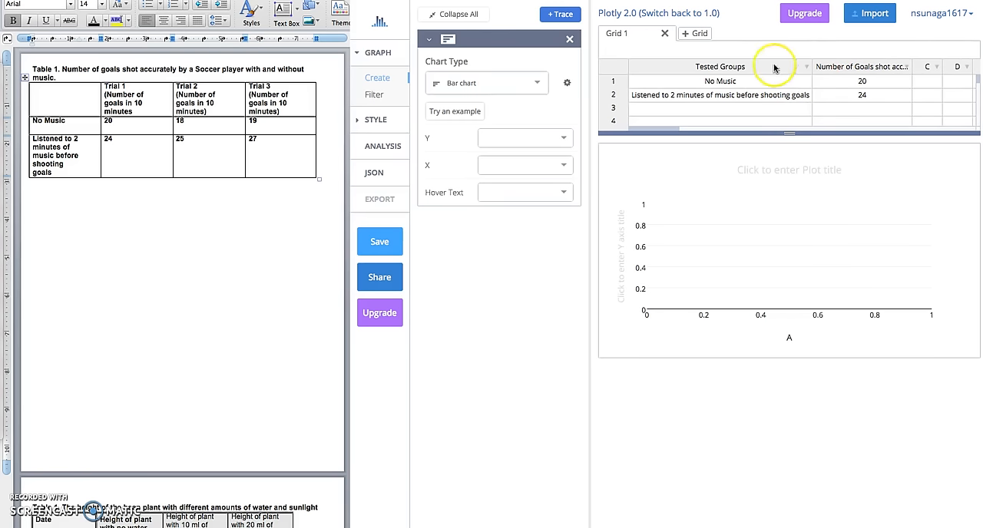
mouse_move(802, 317)
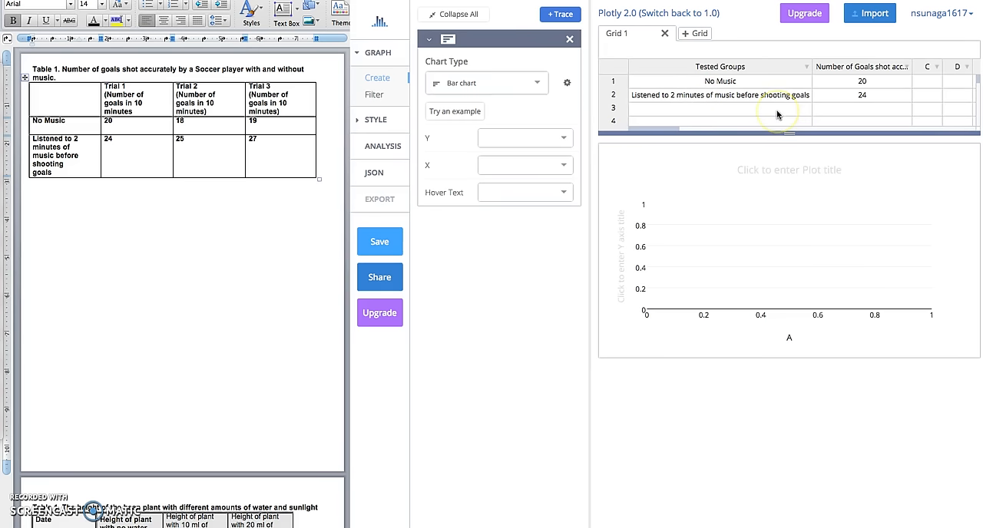
mouse_move(849, 96)
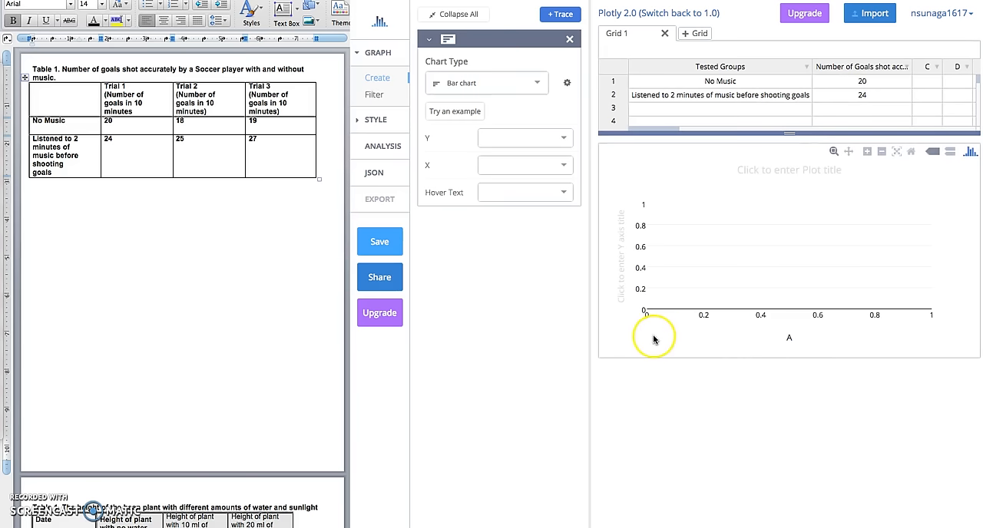
mouse_move(707, 341)
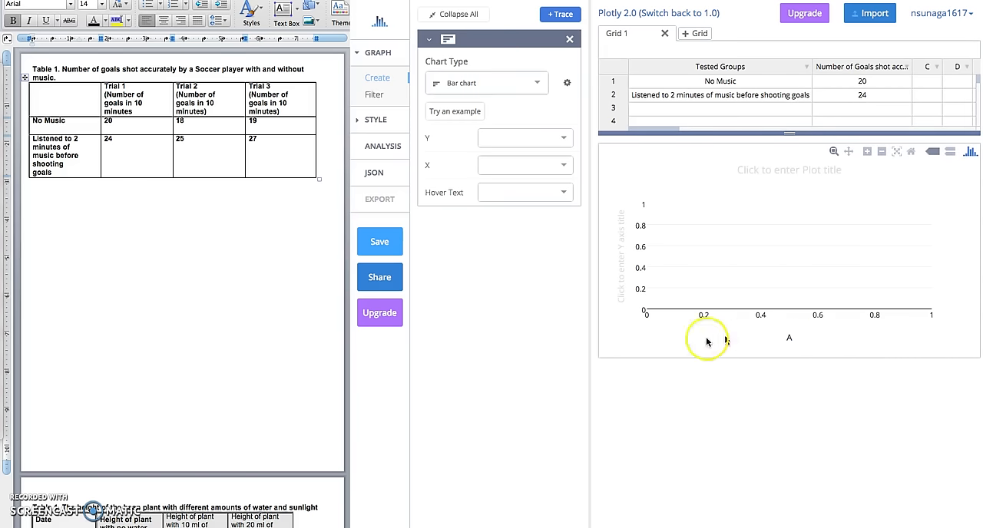
mouse_move(632, 326)
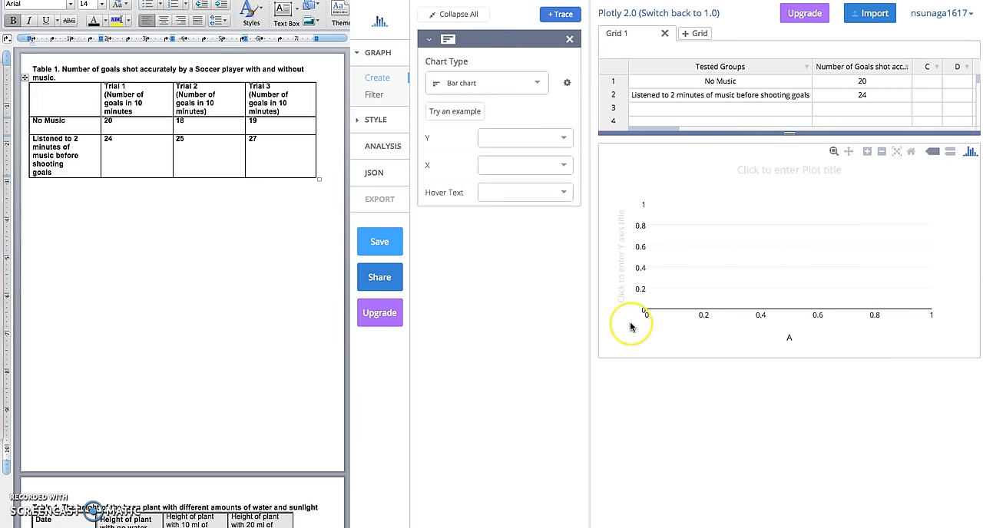
mouse_move(624, 205)
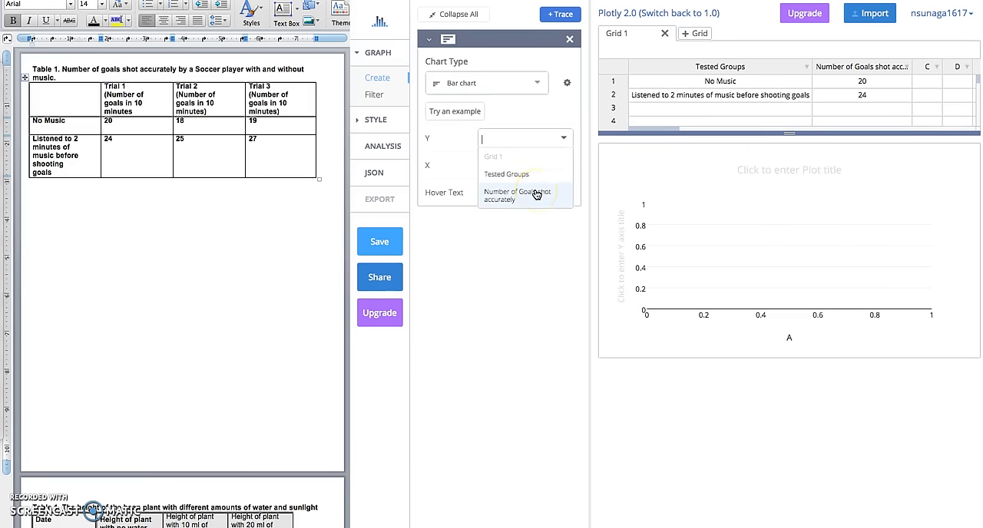
Plot Number of Goals shot accurately as bar heights with Tested Groups on the x axis
click(518, 195)
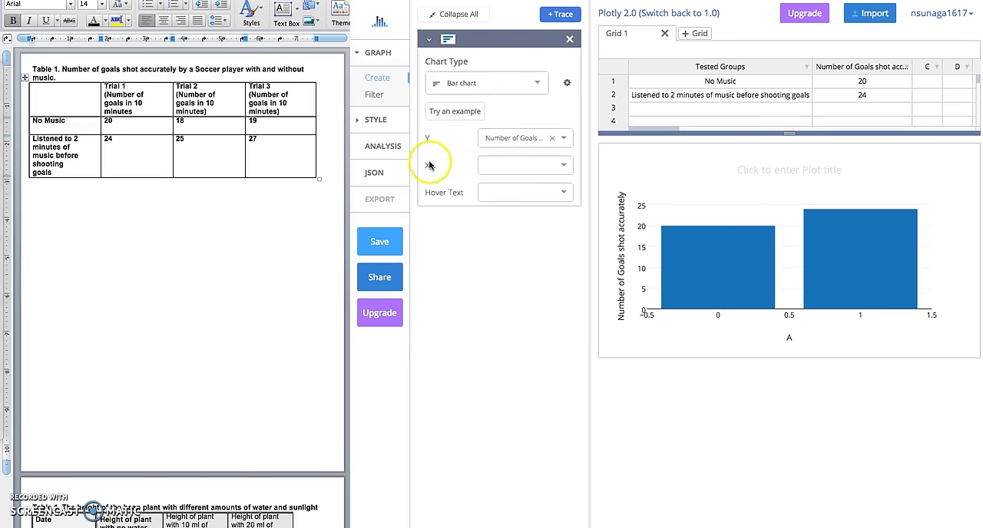
mouse_move(898, 224)
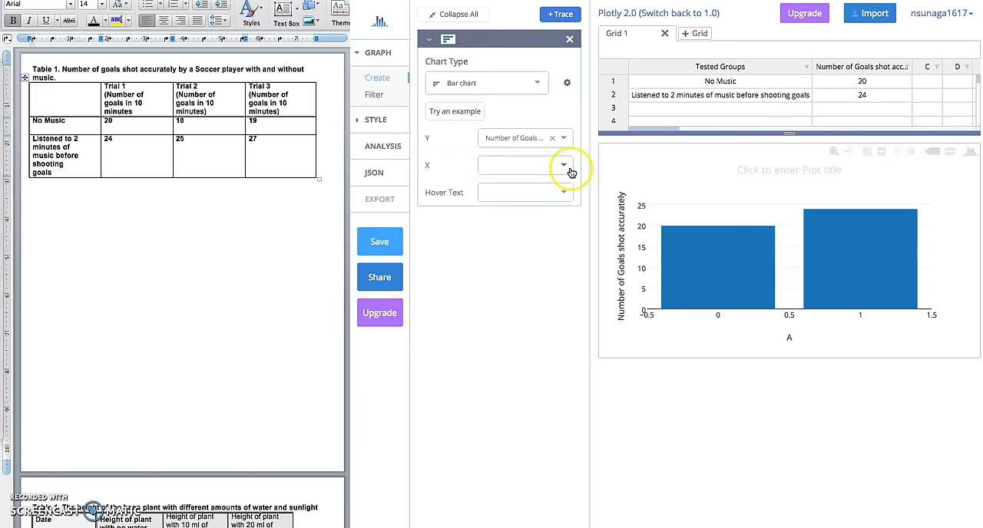
click(564, 165)
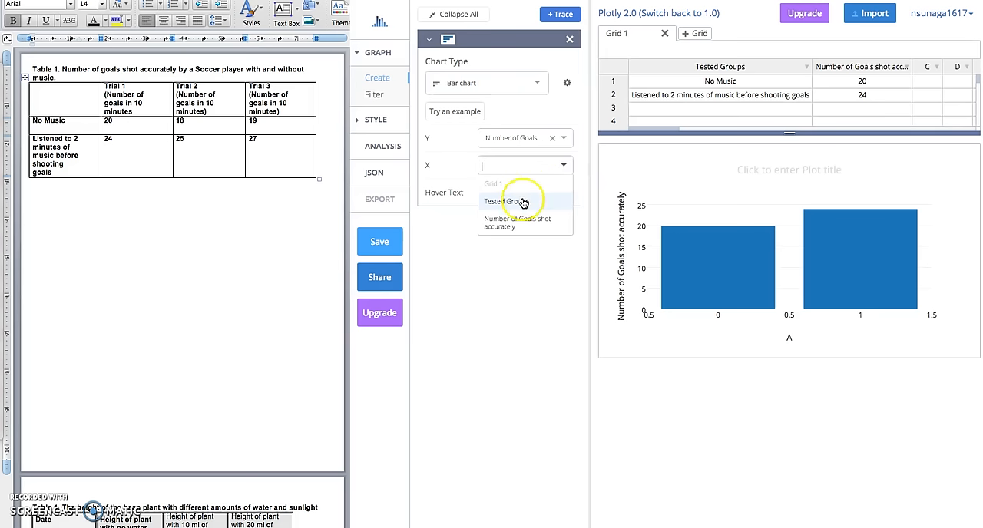
click(508, 201)
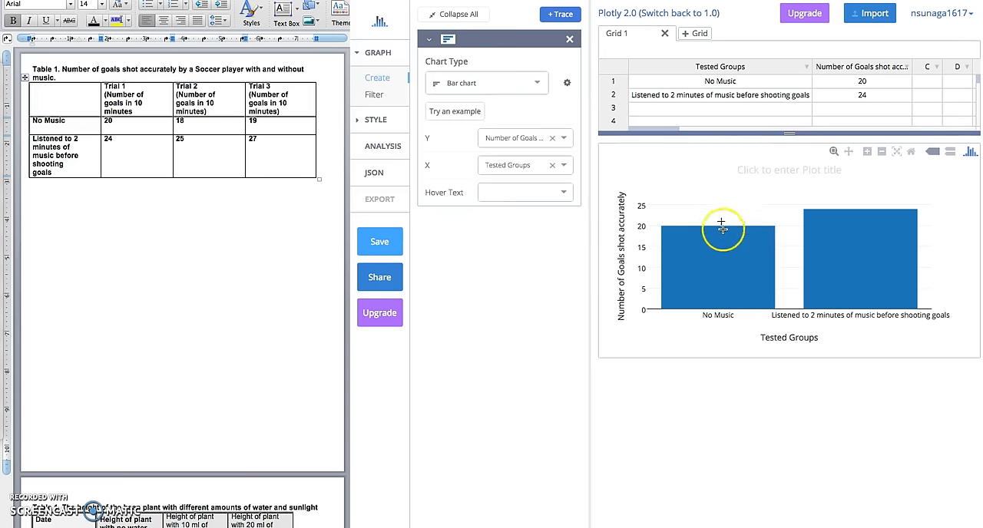
mouse_move(789, 246)
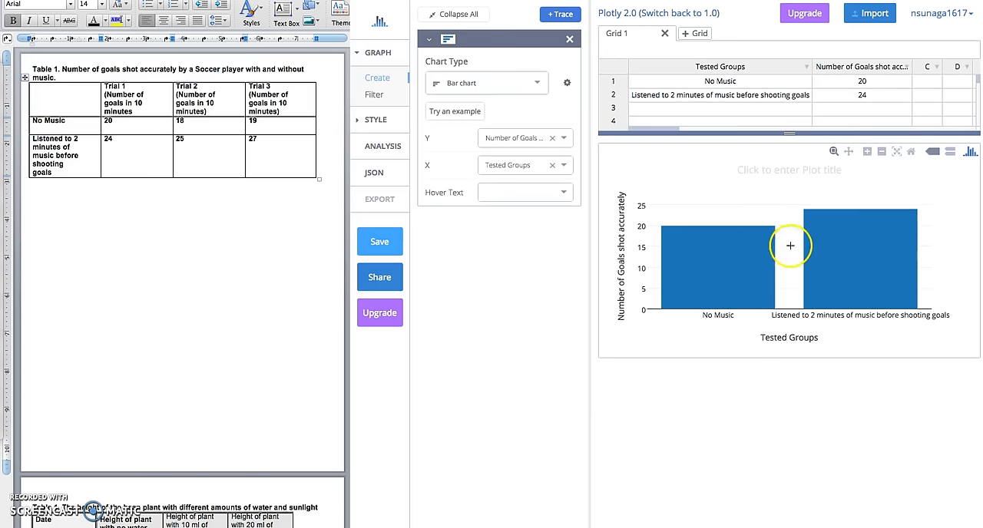
mouse_move(726, 289)
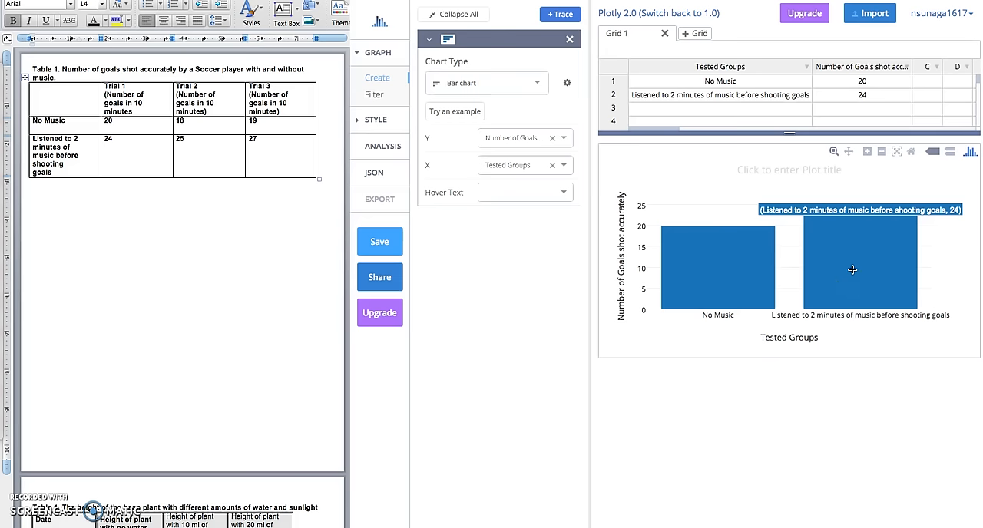
mouse_move(699, 228)
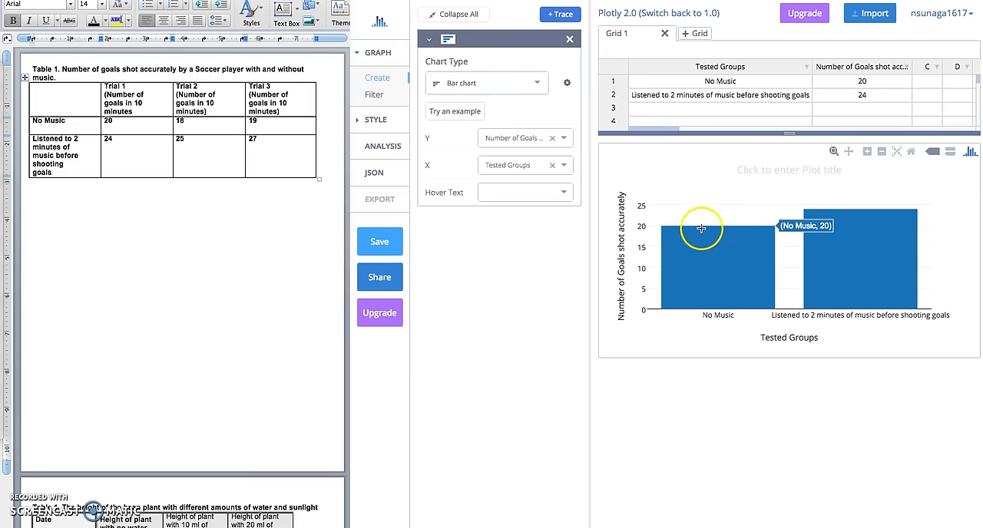
mouse_move(836, 242)
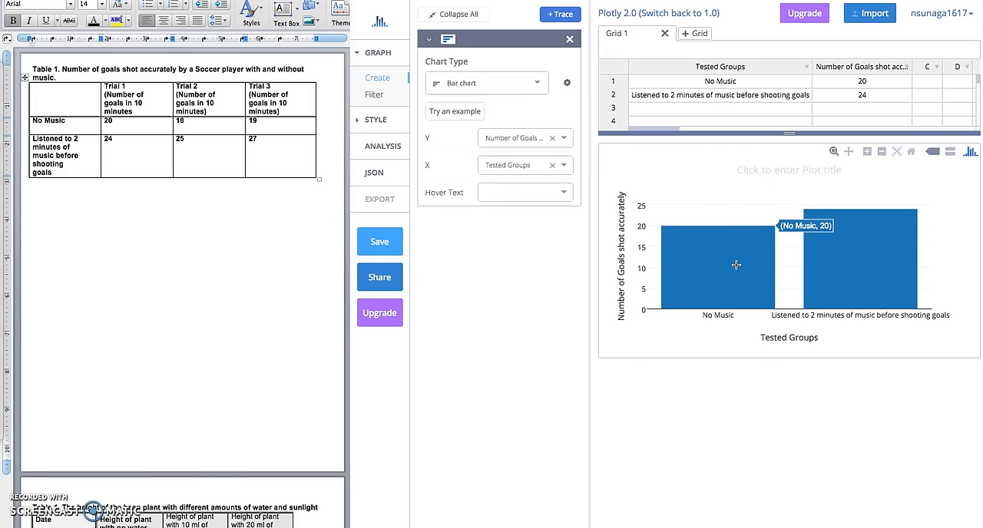
mouse_move(844, 229)
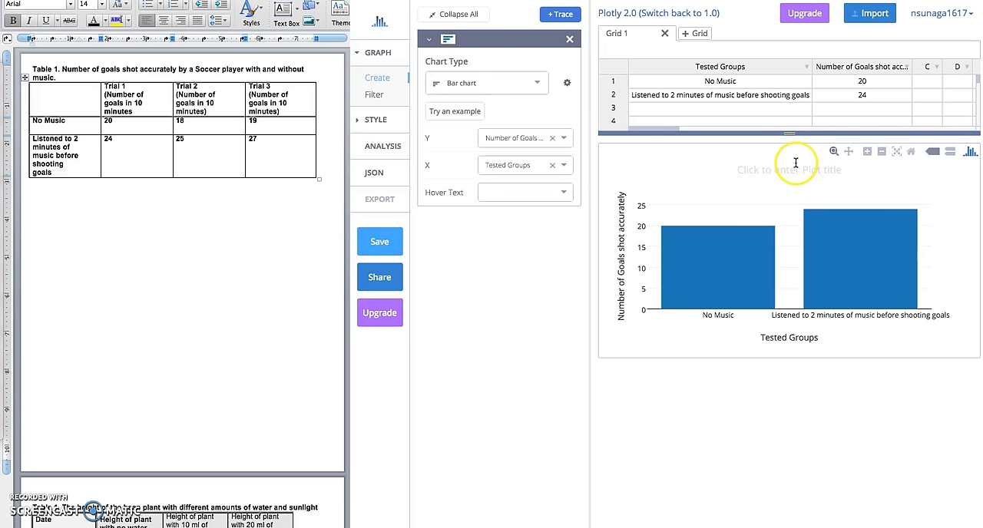
Replace the placeholder plot title with the soccer-goals-with-and-without-music title
click(789, 170)
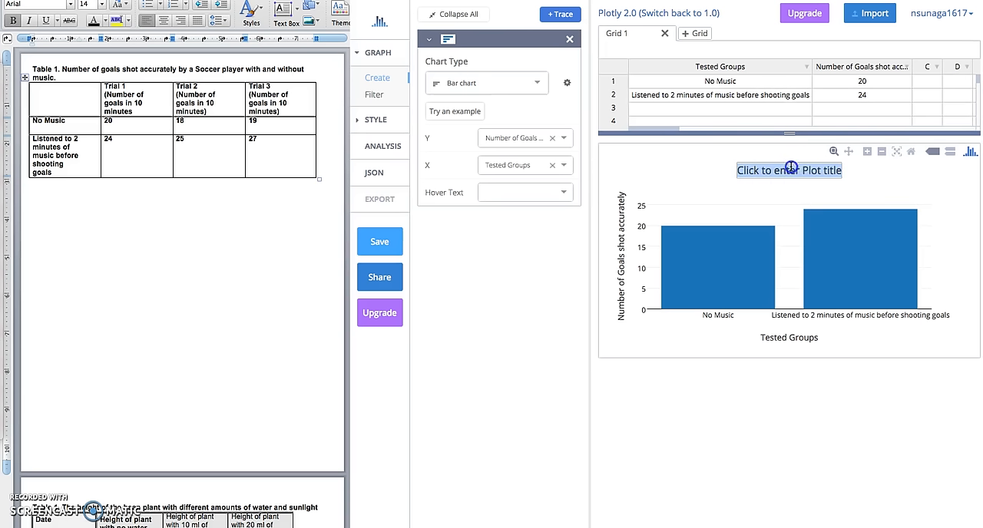
click(788, 170)
text(Number of Goals d)
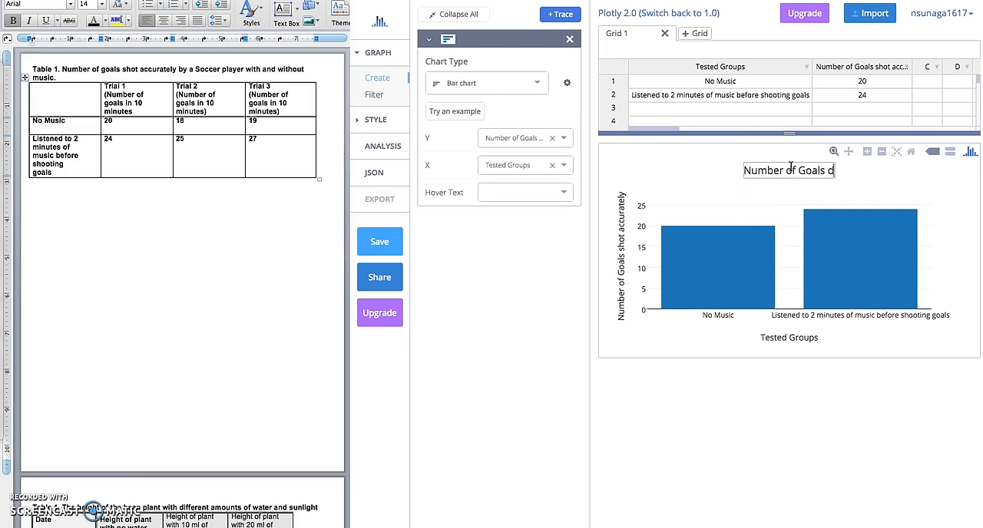
text(Sho)
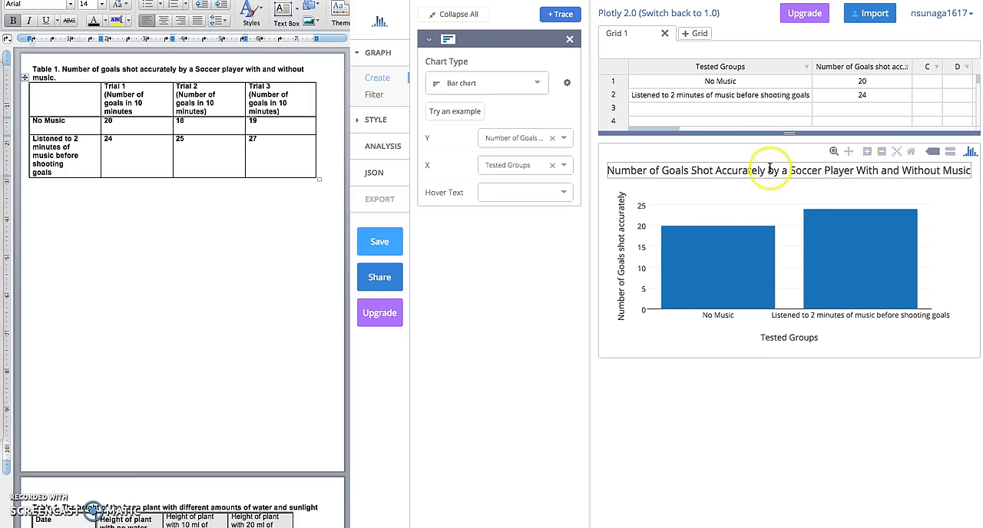
mouse_move(883, 171)
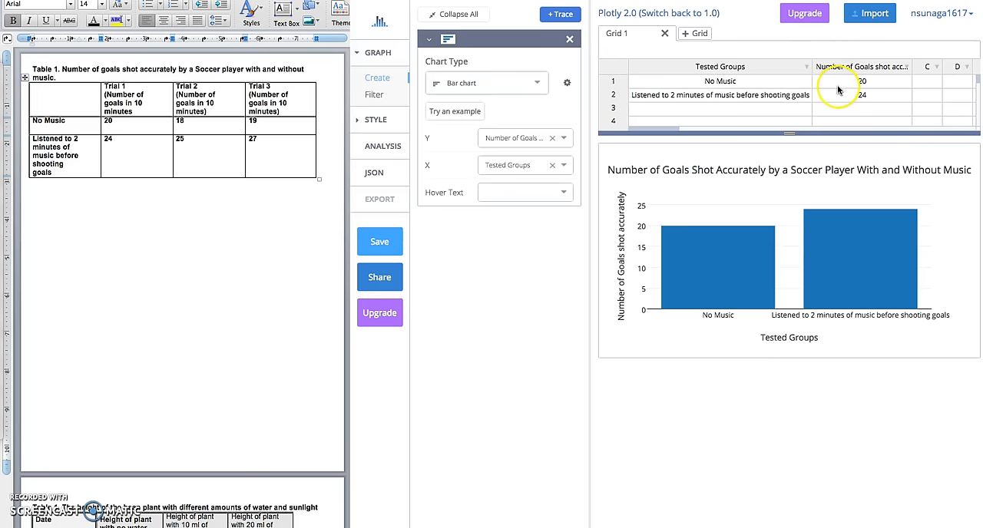
mouse_move(845, 331)
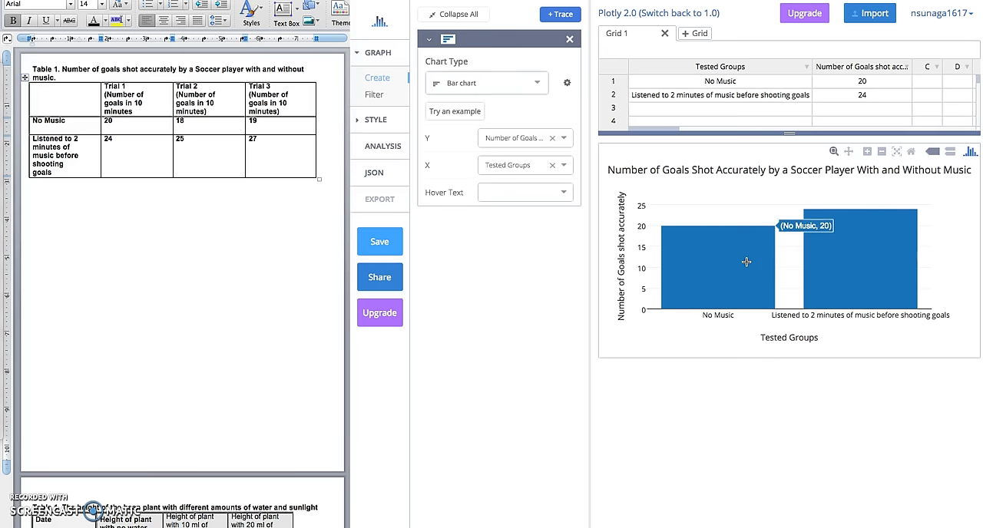
click(380, 241)
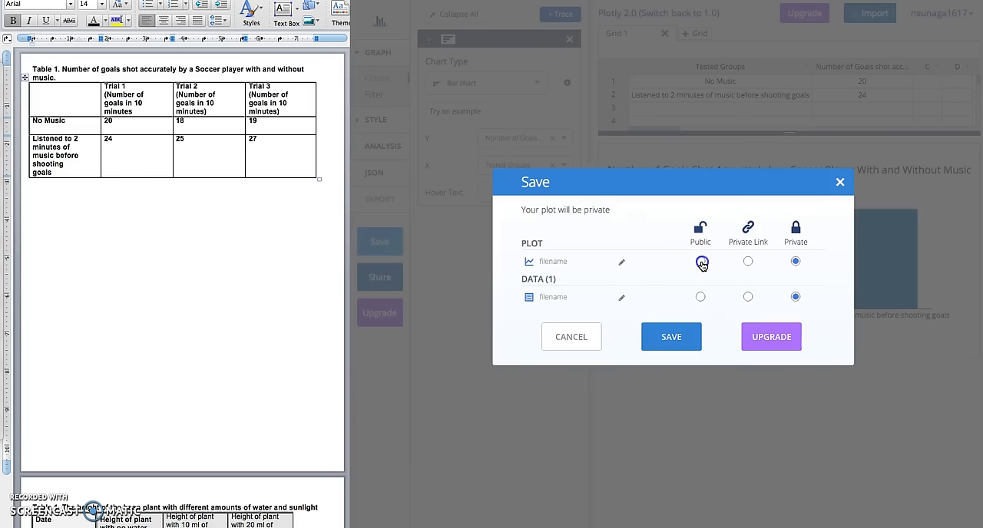
Save the plot as public Plot 7 and bring up the image export settings
click(700, 261)
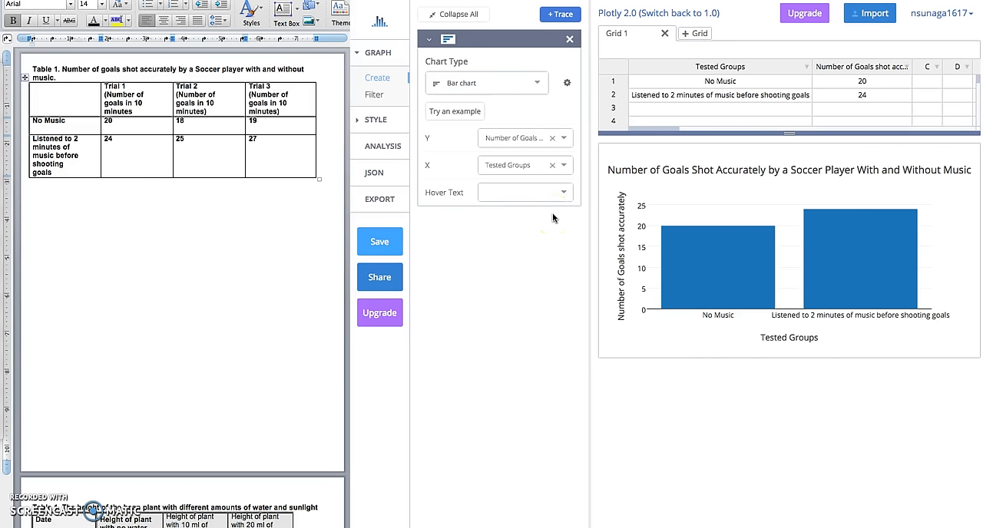
click(379, 198)
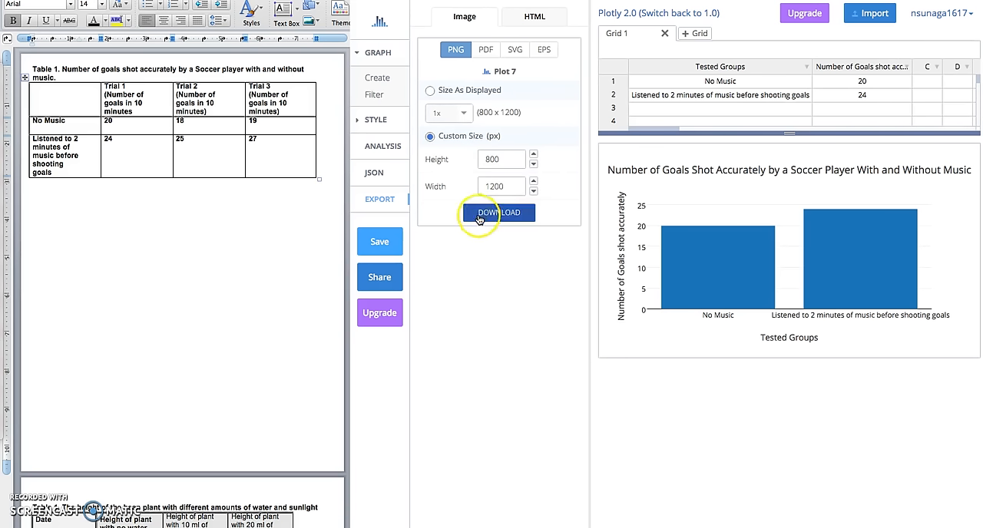
Download the 1200 × 800 PNG and open it from Downloads
click(498, 212)
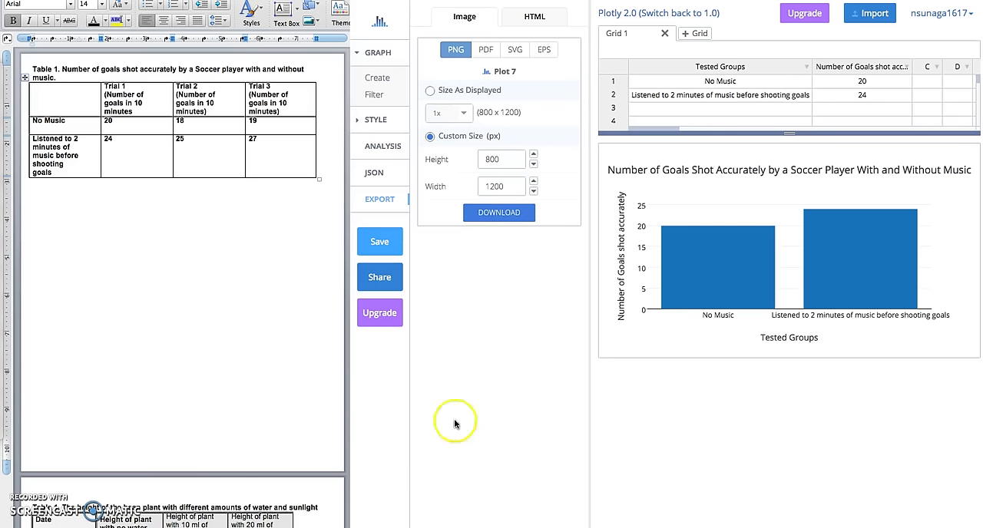
click(498, 213)
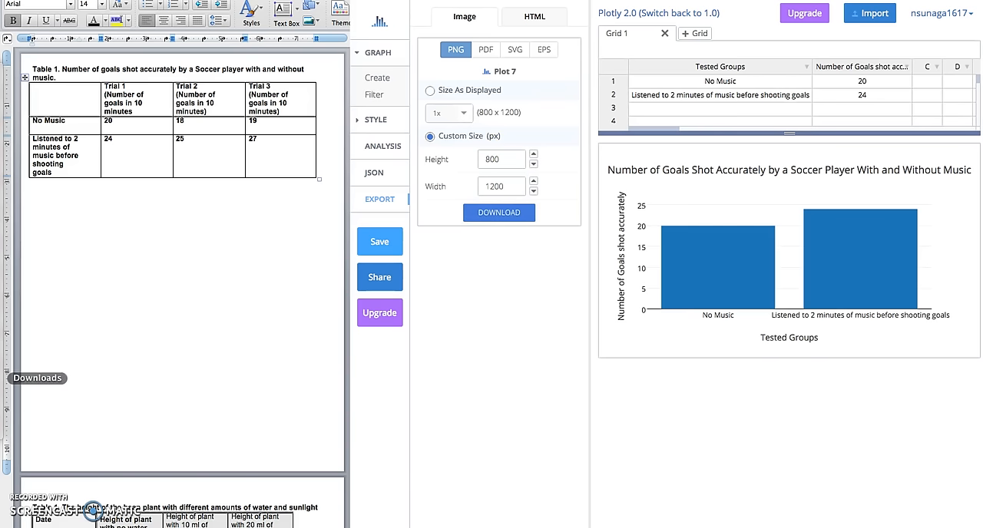
click(37, 378)
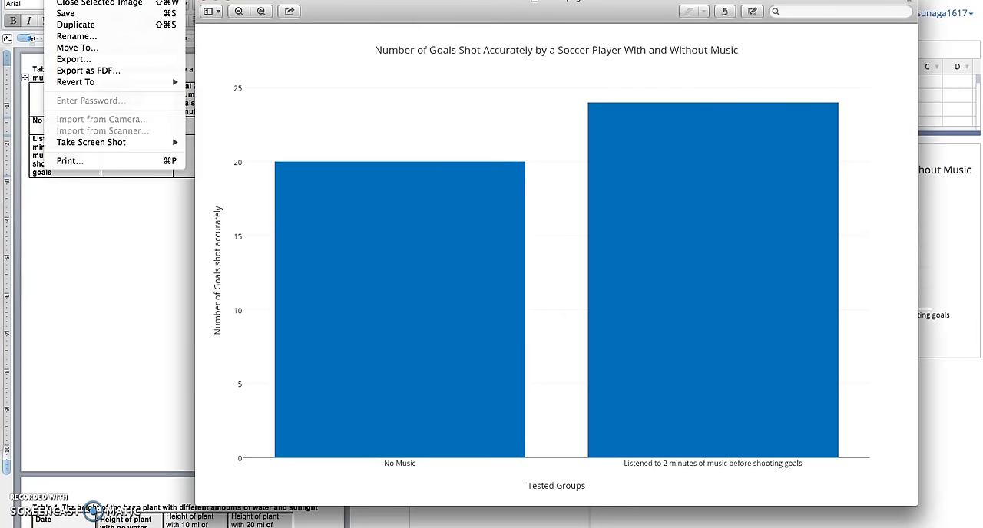
mouse_move(69, 160)
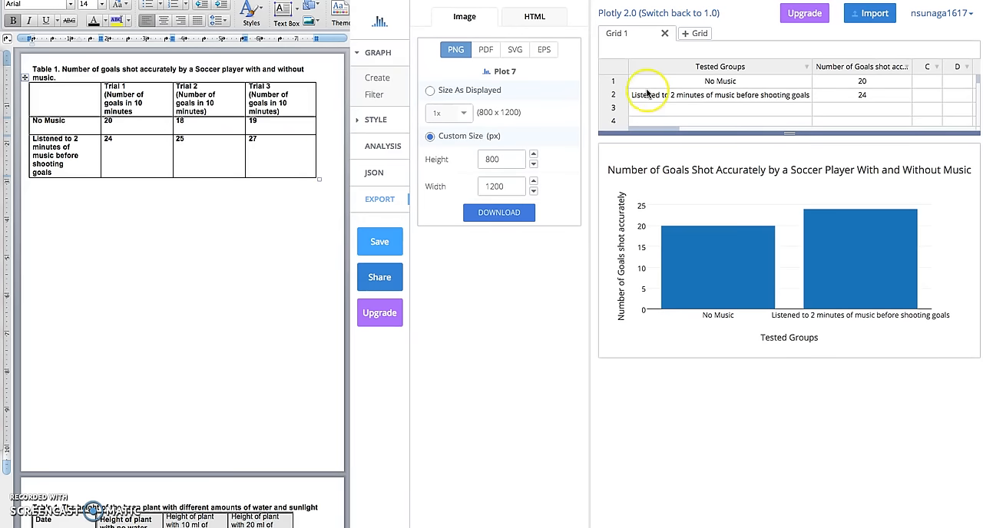
mouse_move(463, 263)
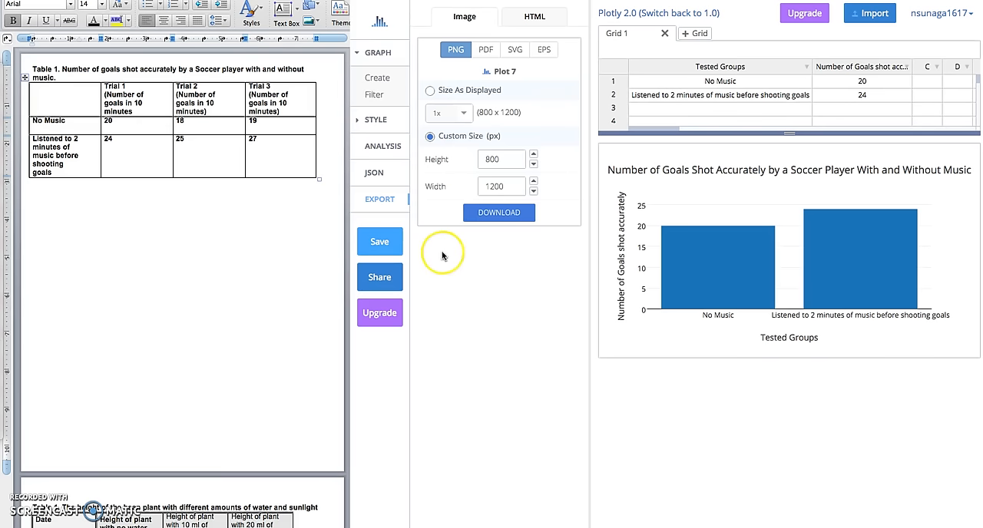
Open the Share settings showing Plot 7's shareable link
click(379, 277)
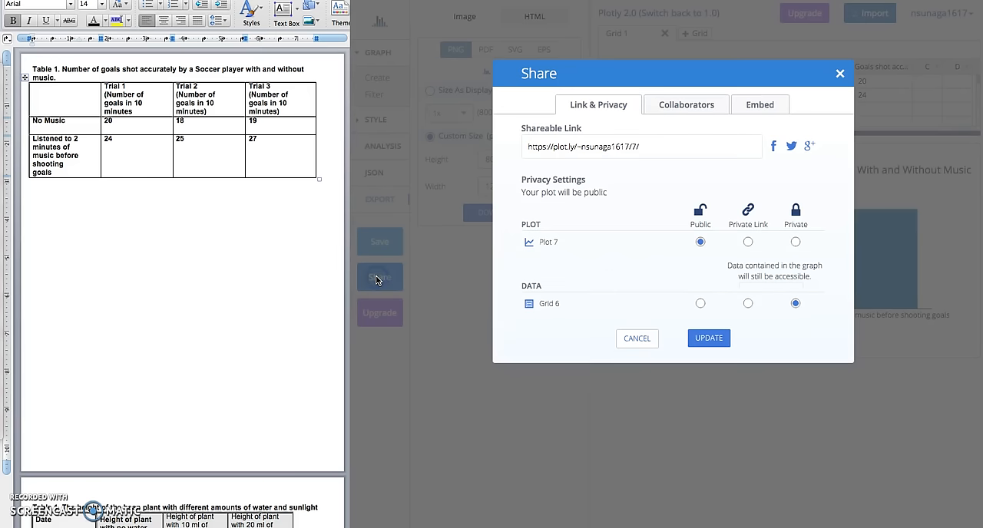
Highlight Plot 7's shareable link and switch to the Collaborators invite options
click(641, 147)
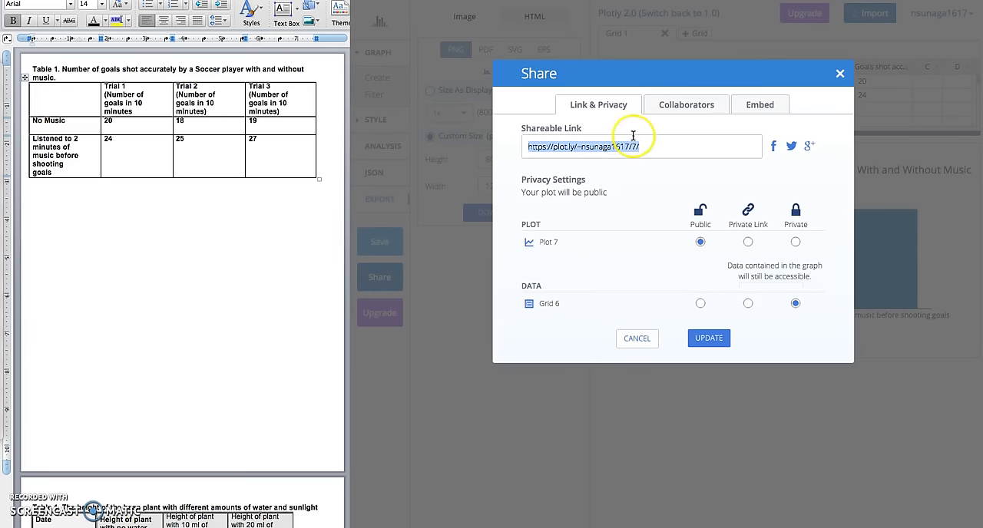
click(685, 105)
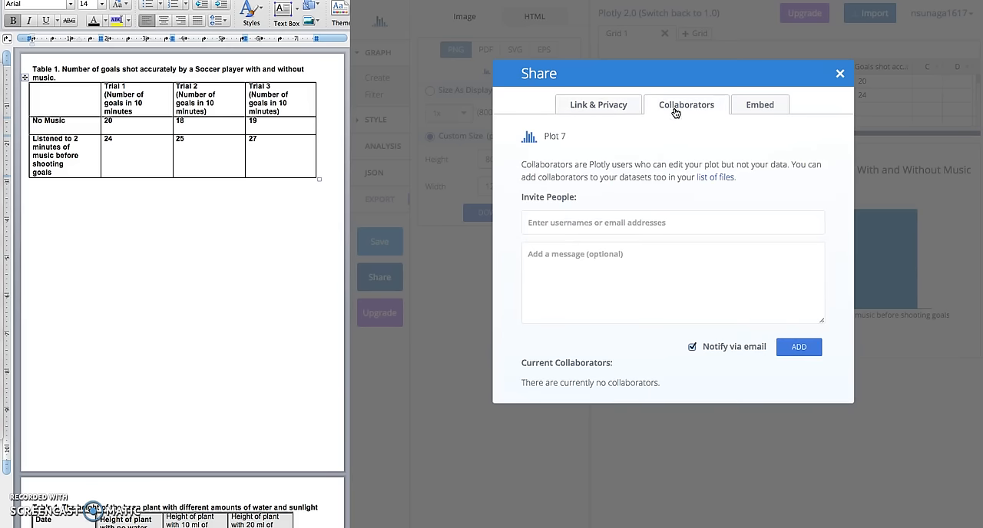